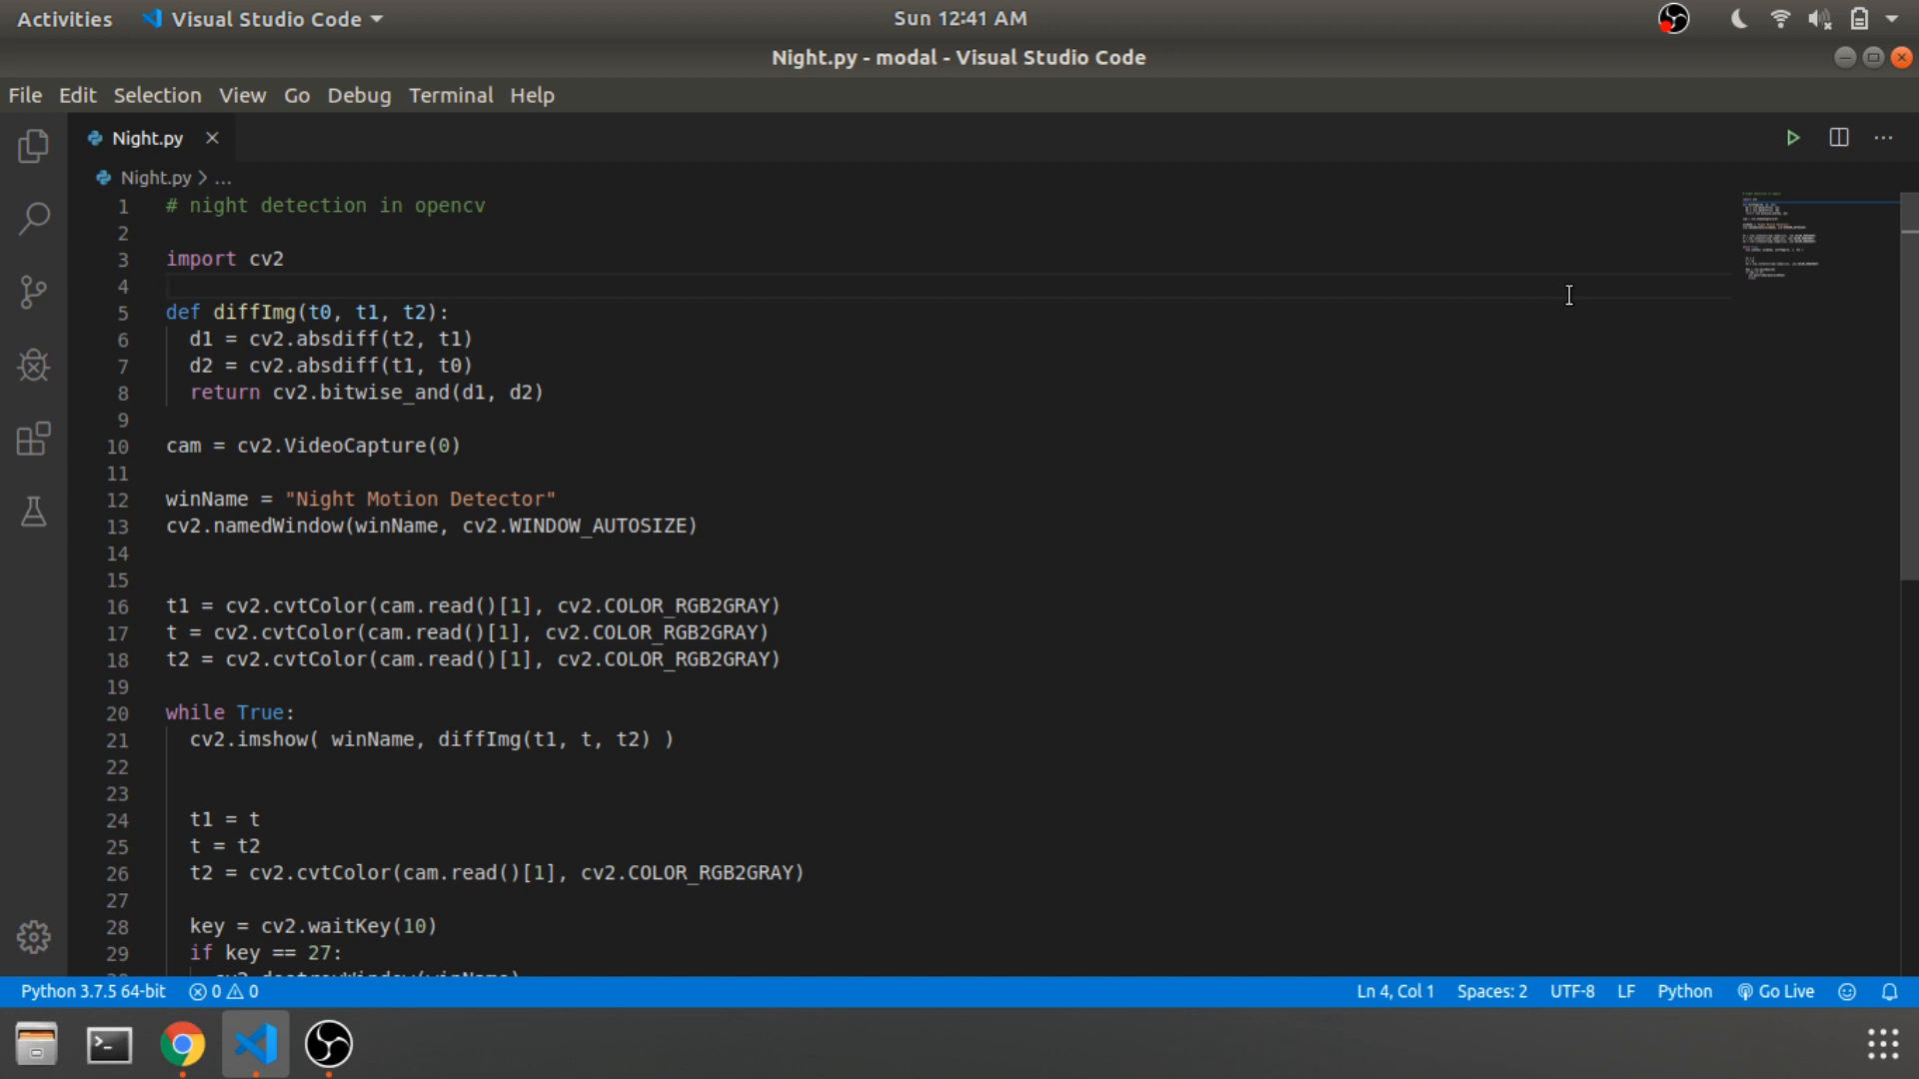
pyautogui.moveTo(1315, 334)
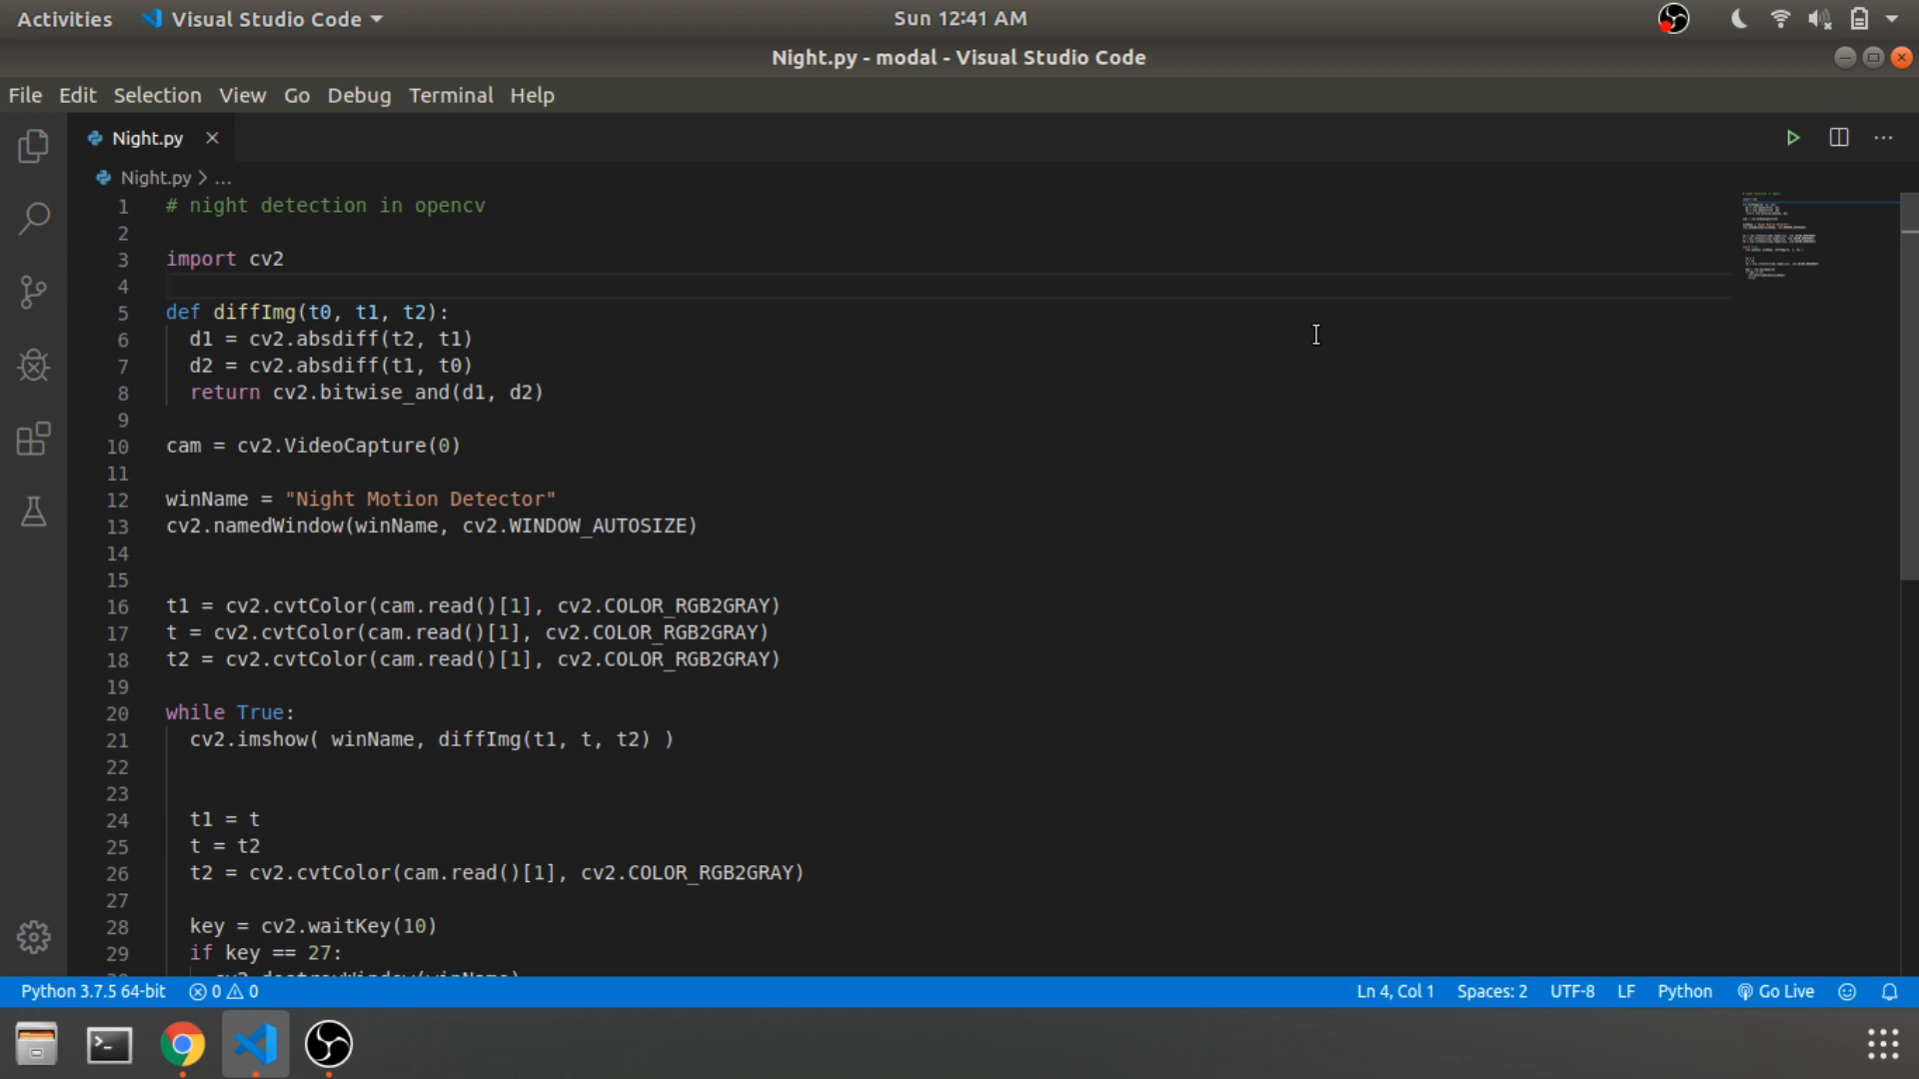
pyautogui.moveTo(1039, 300)
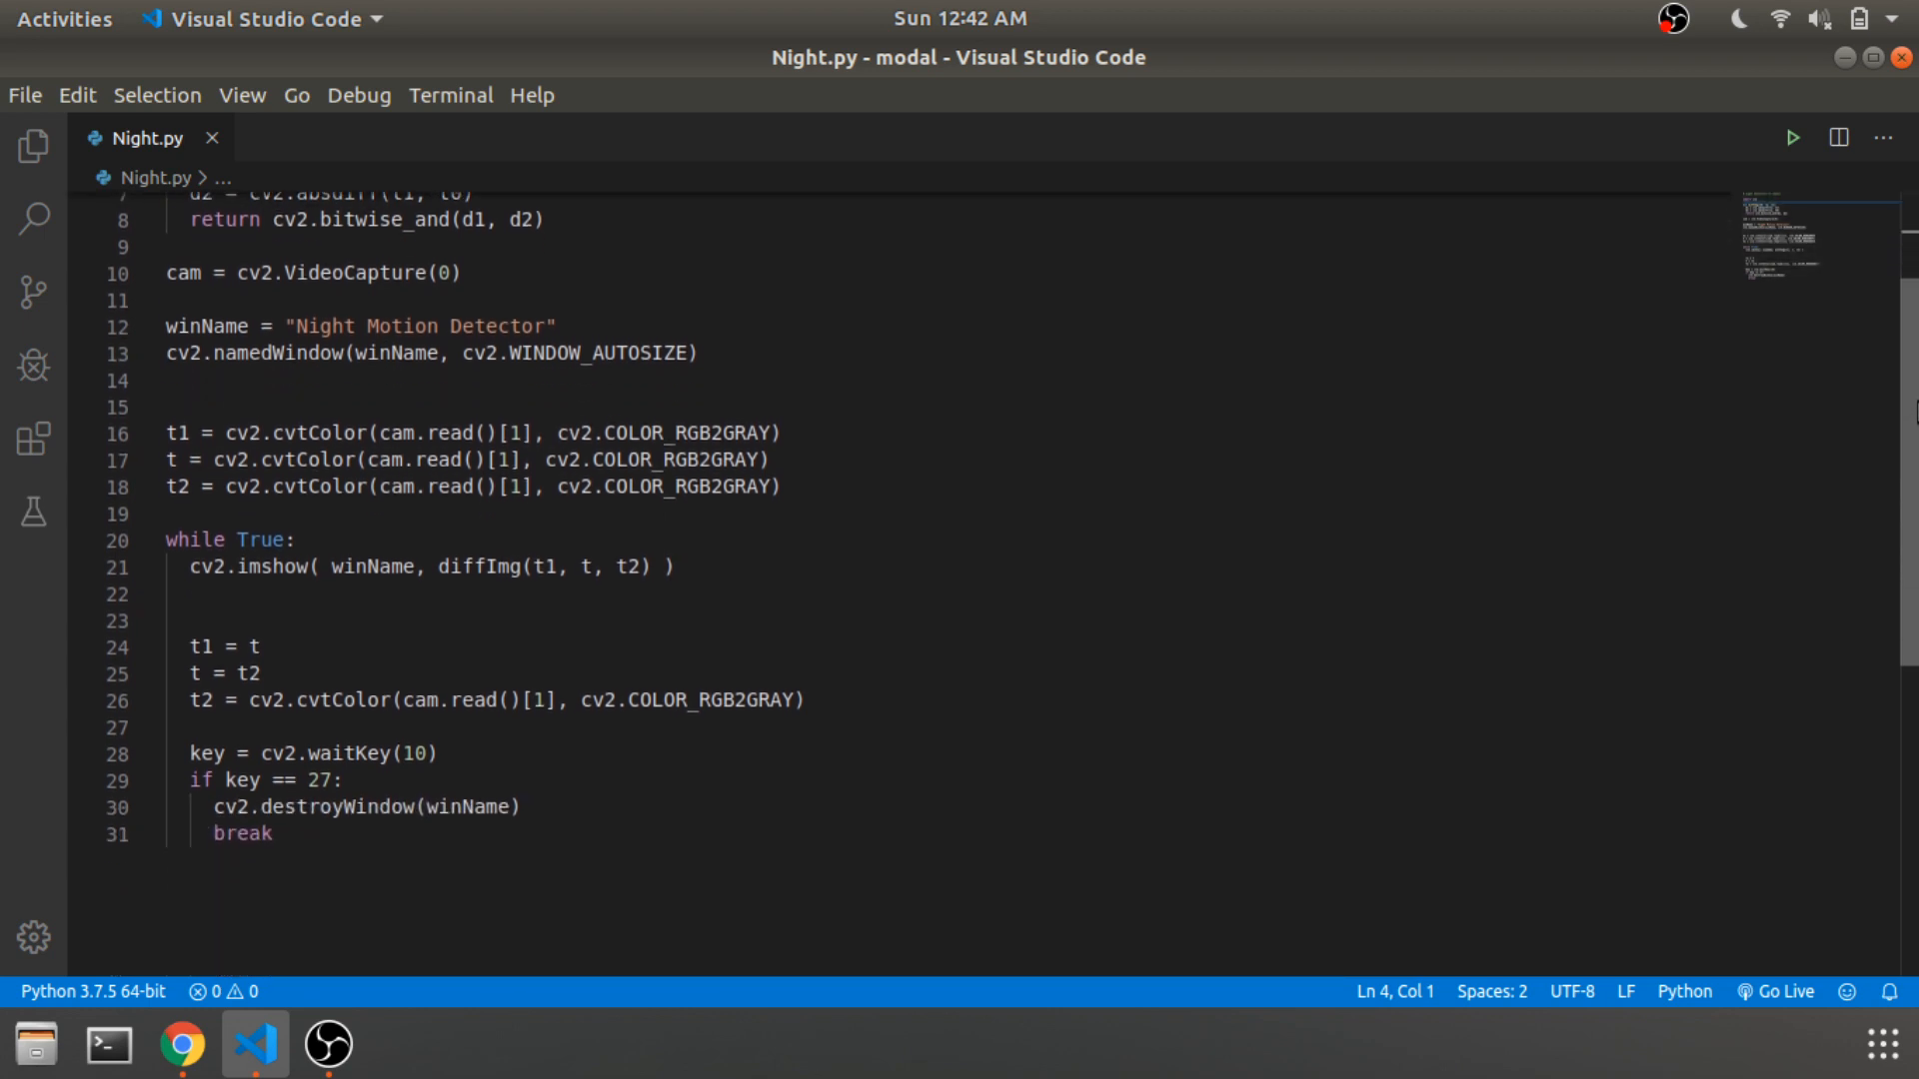
# Step: Run Night.py in the terminal from the editor context menu, opening the Night Motion Detector window
pyautogui.scroll(3)
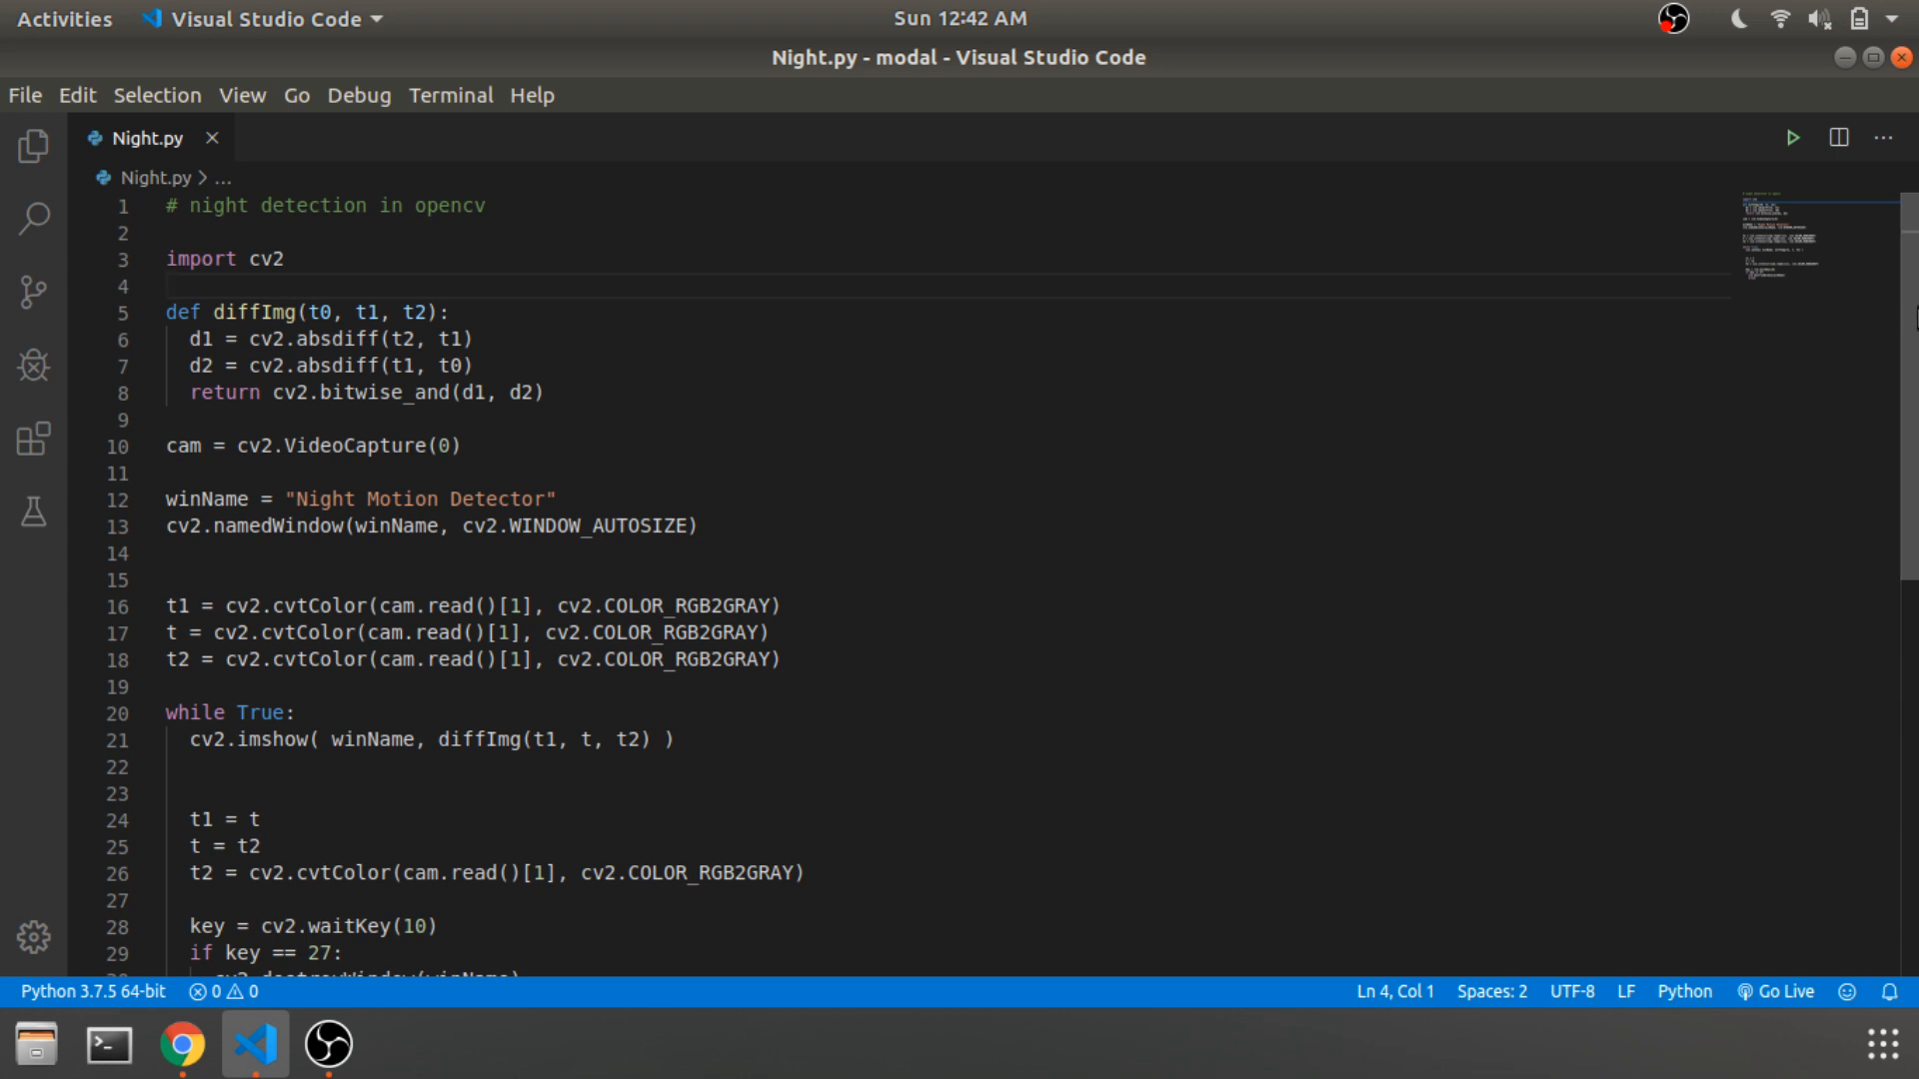
pyautogui.scroll(-3)
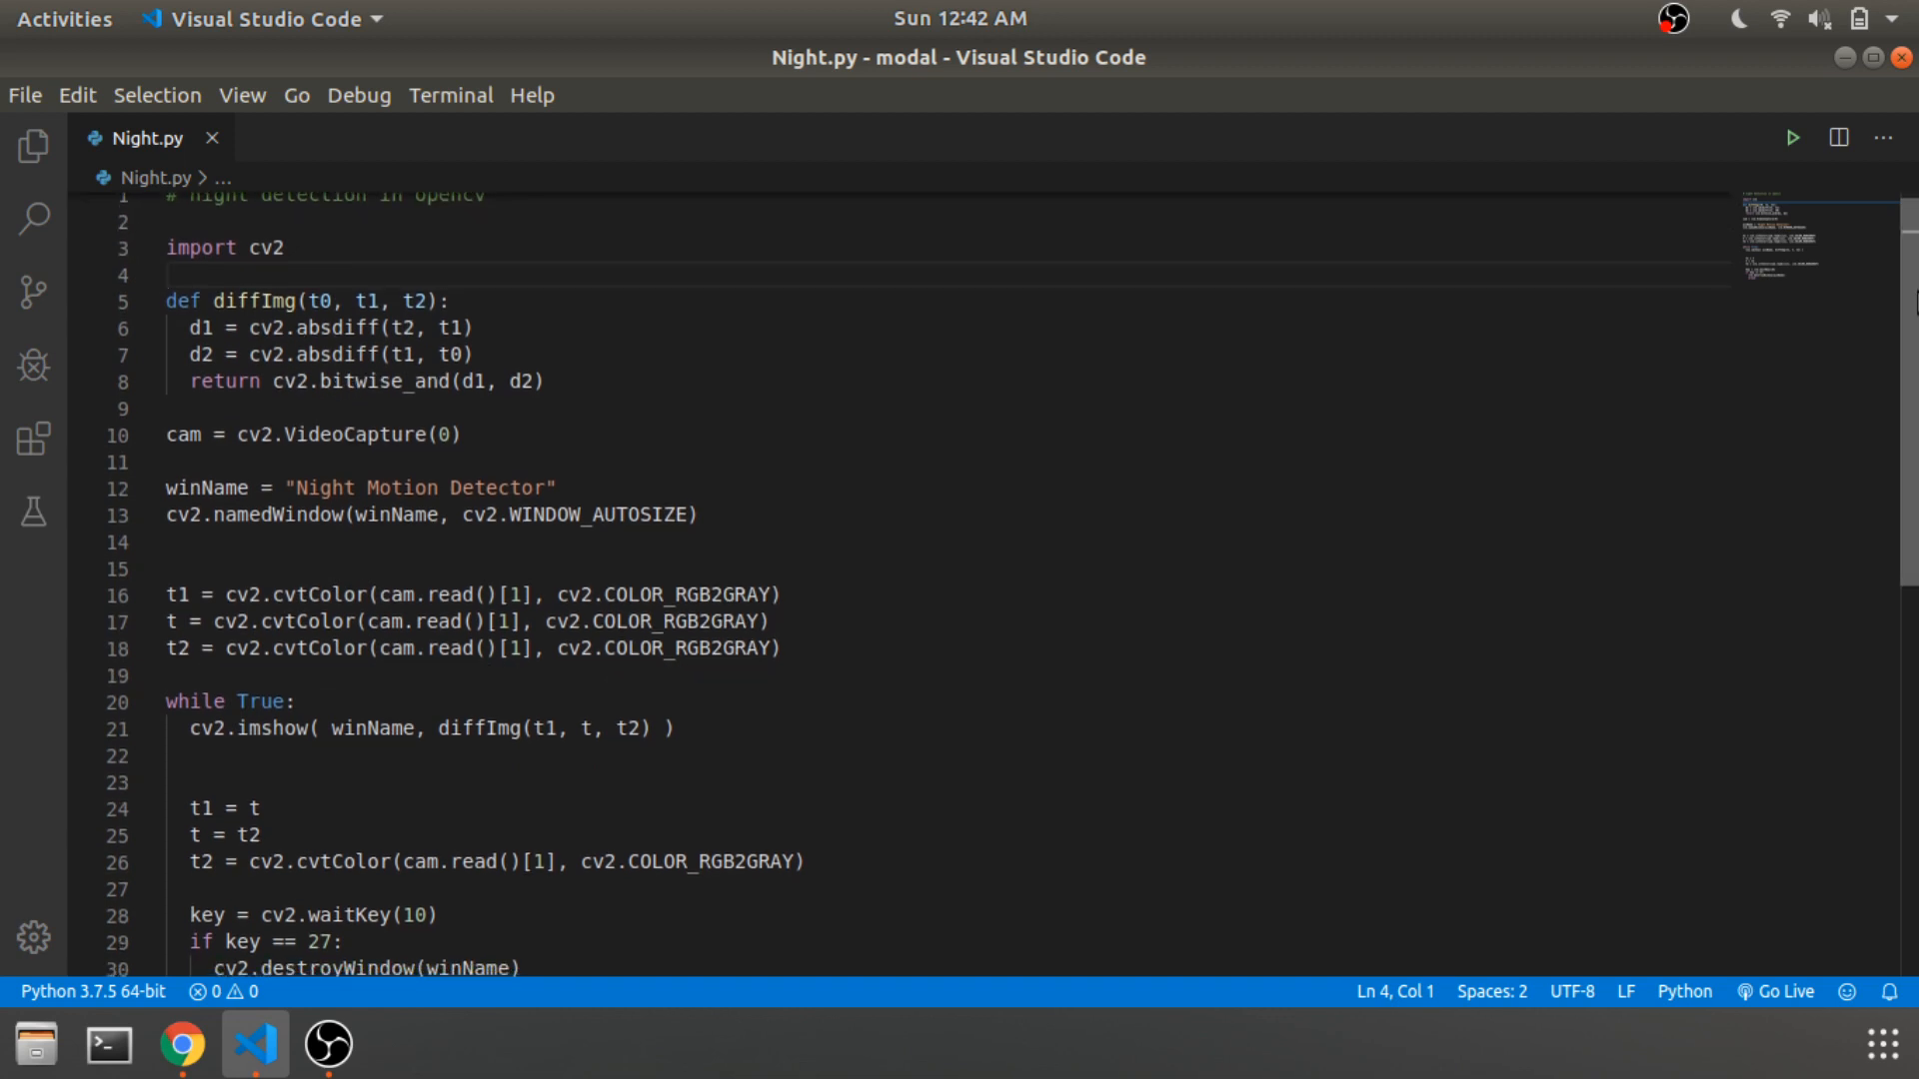
pyautogui.scroll(-3)
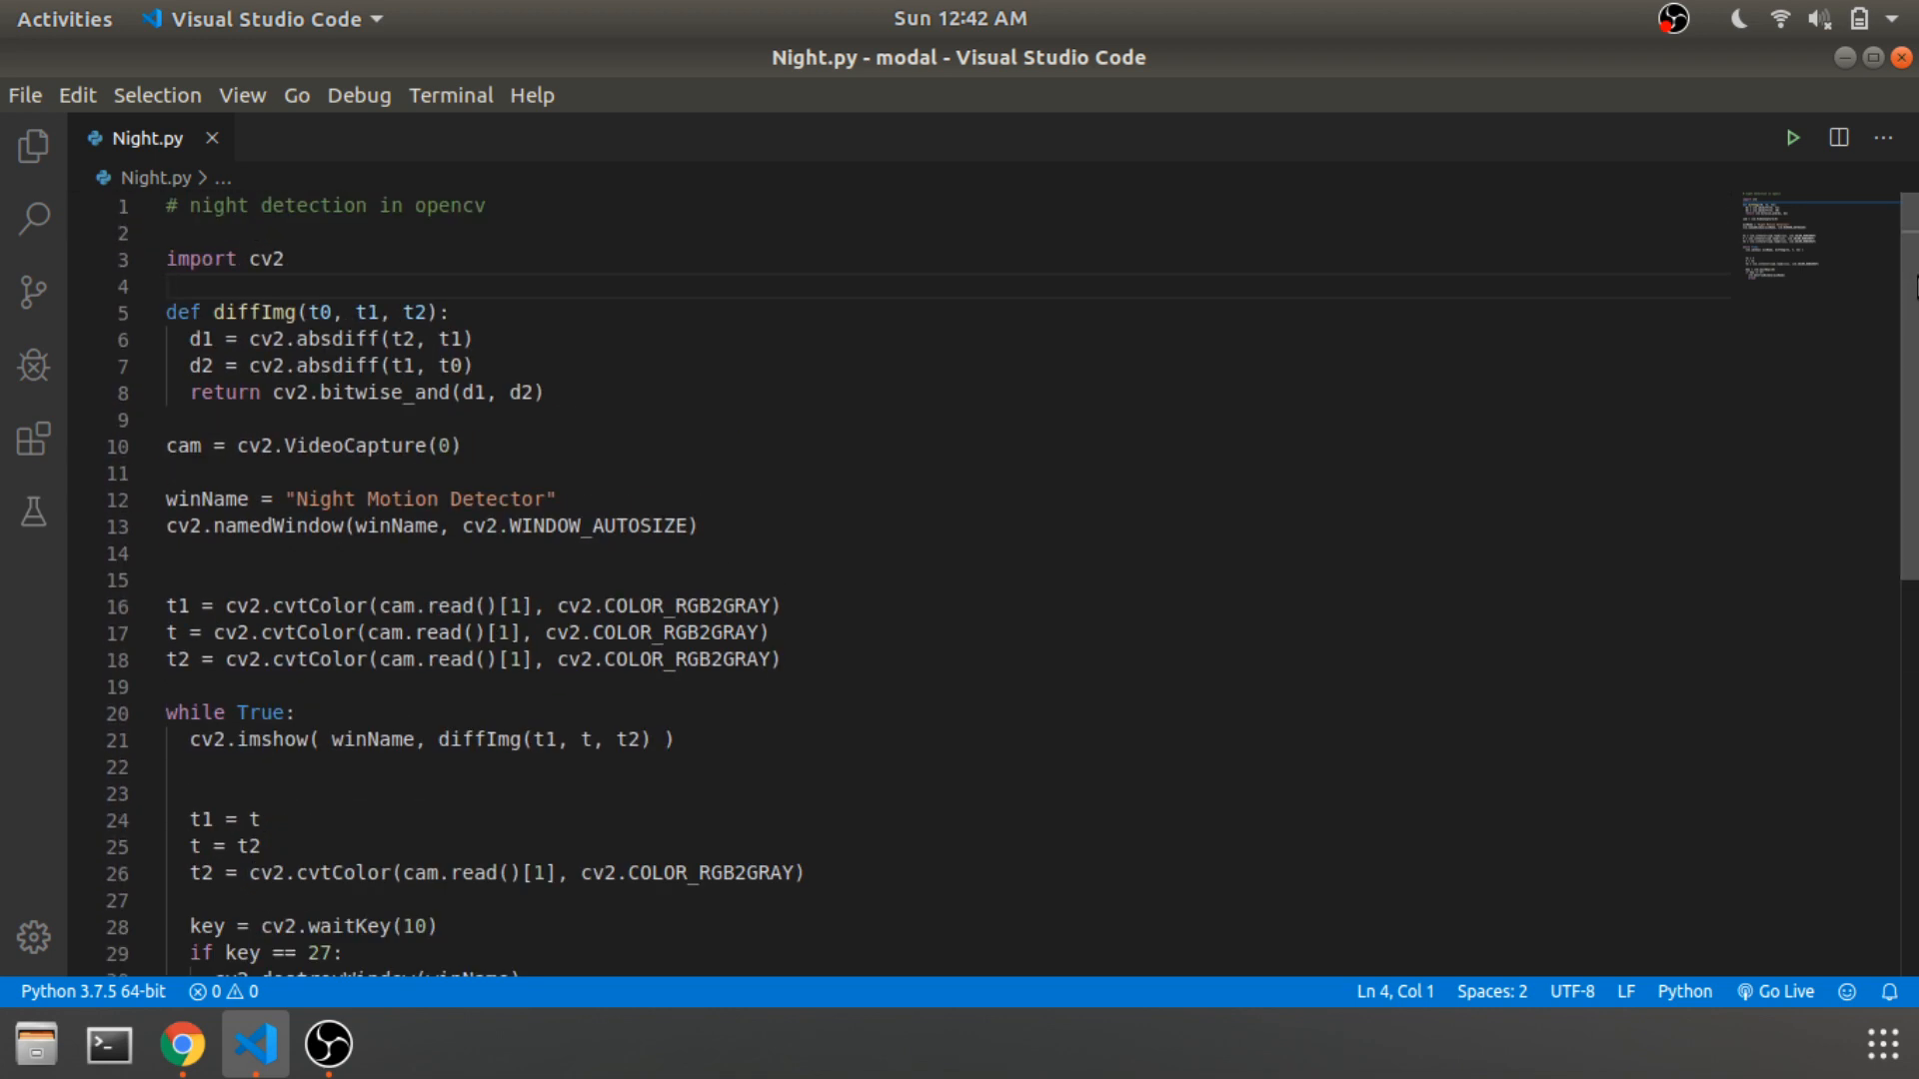
pyautogui.rightClick(428, 340)
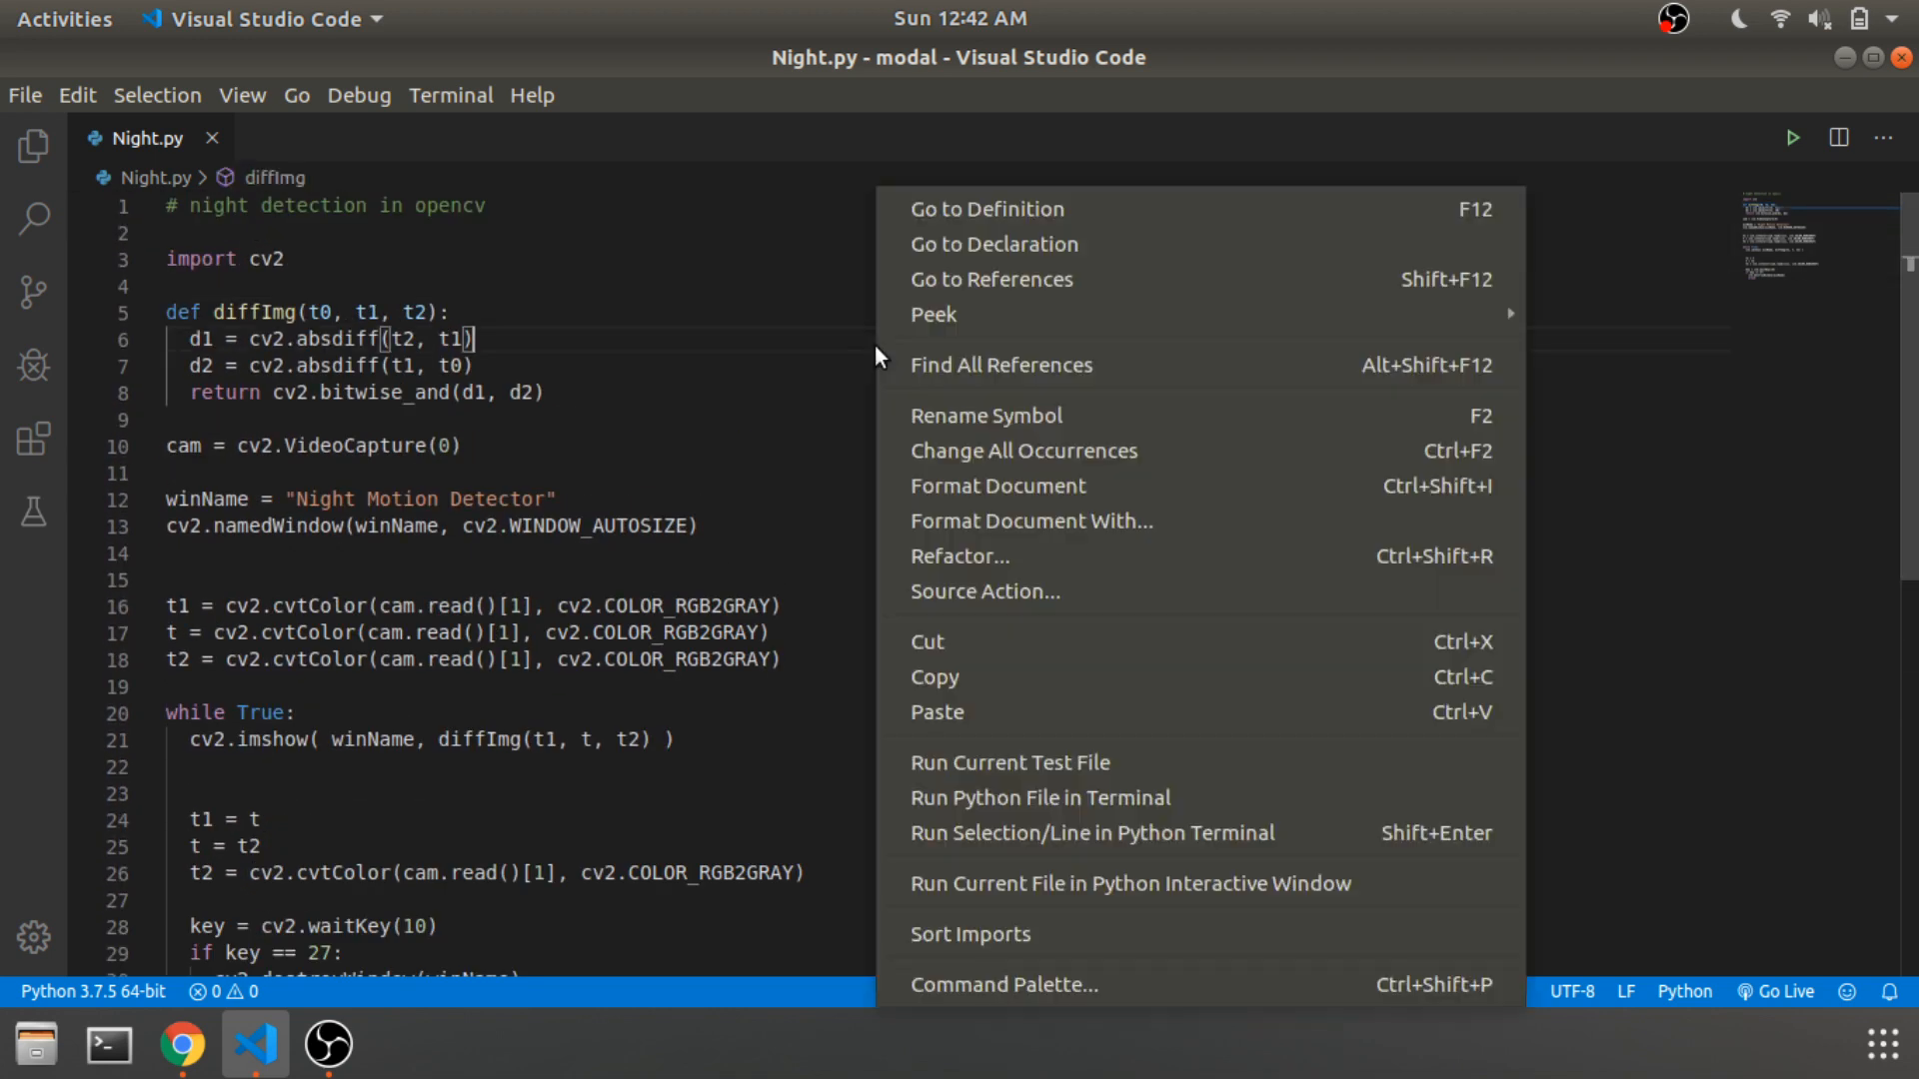
pyautogui.click(1040, 798)
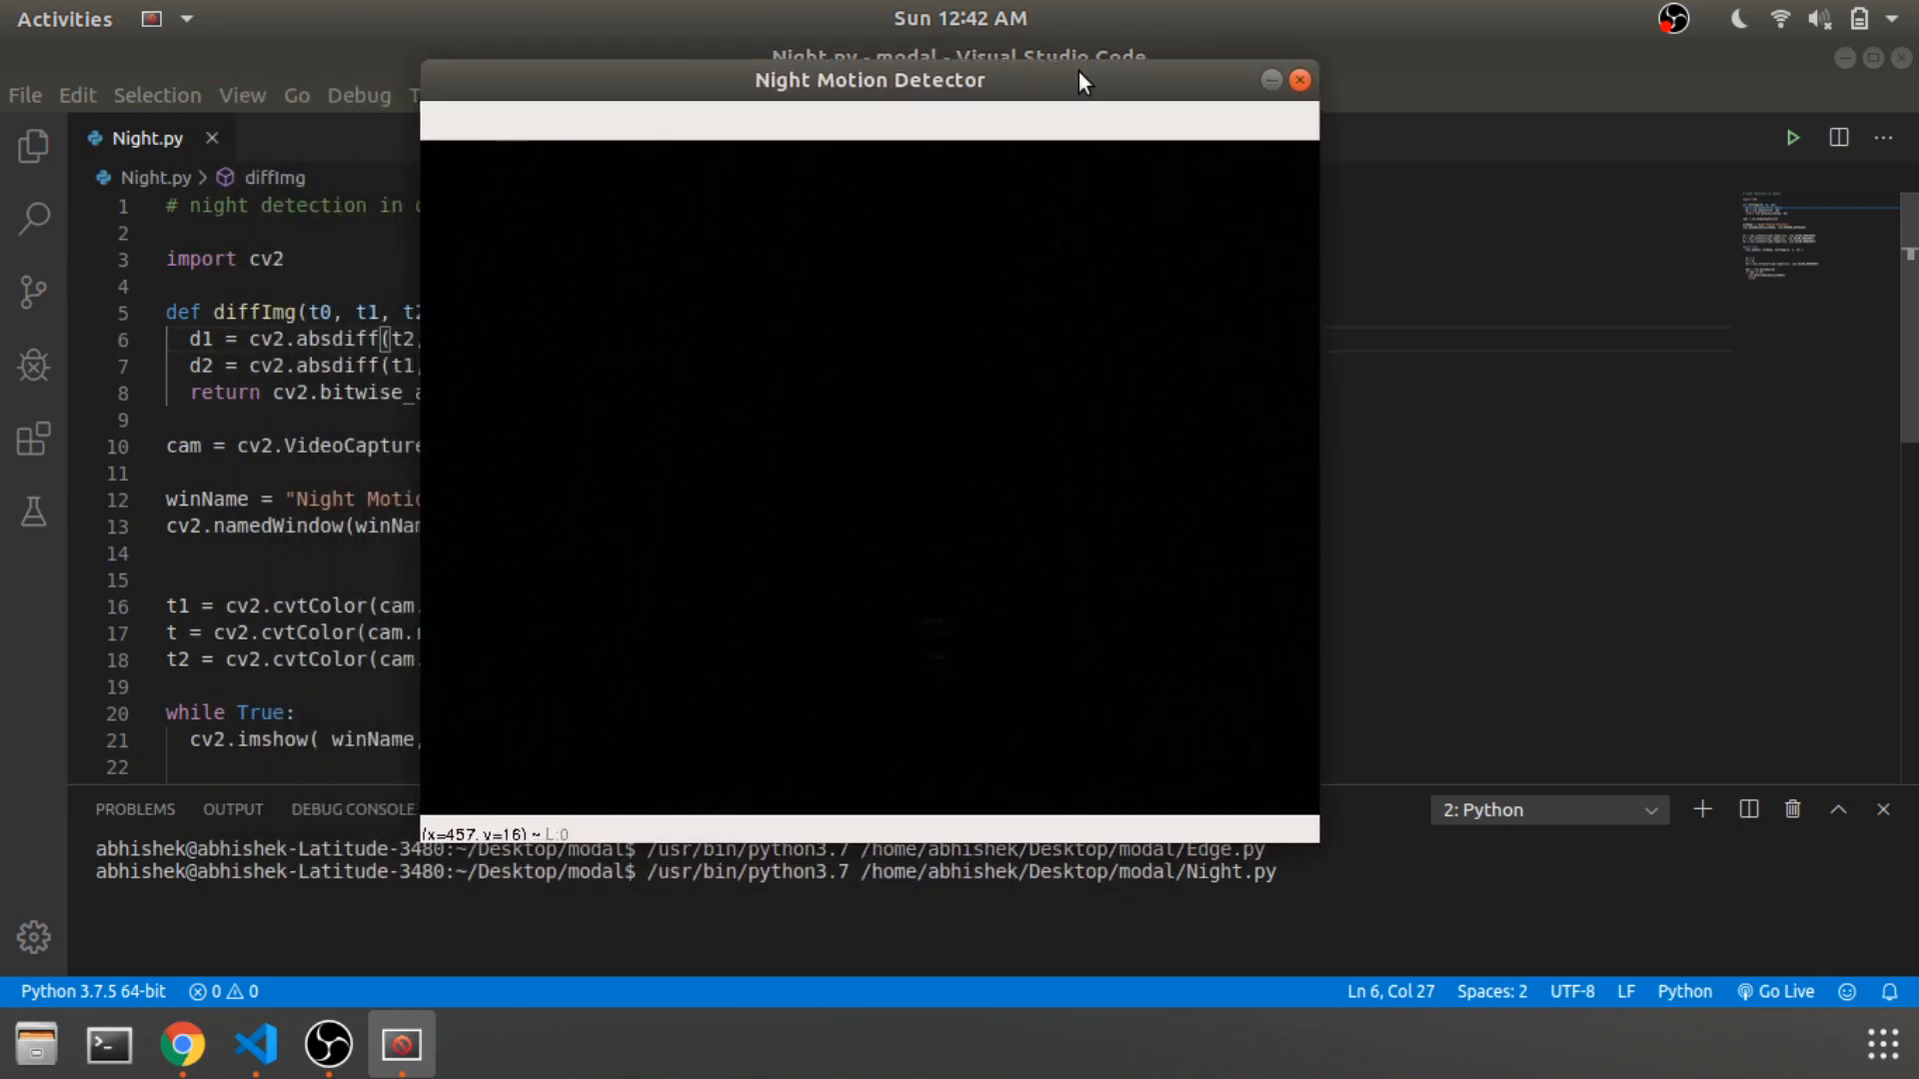
pyautogui.moveTo(1010, 80)
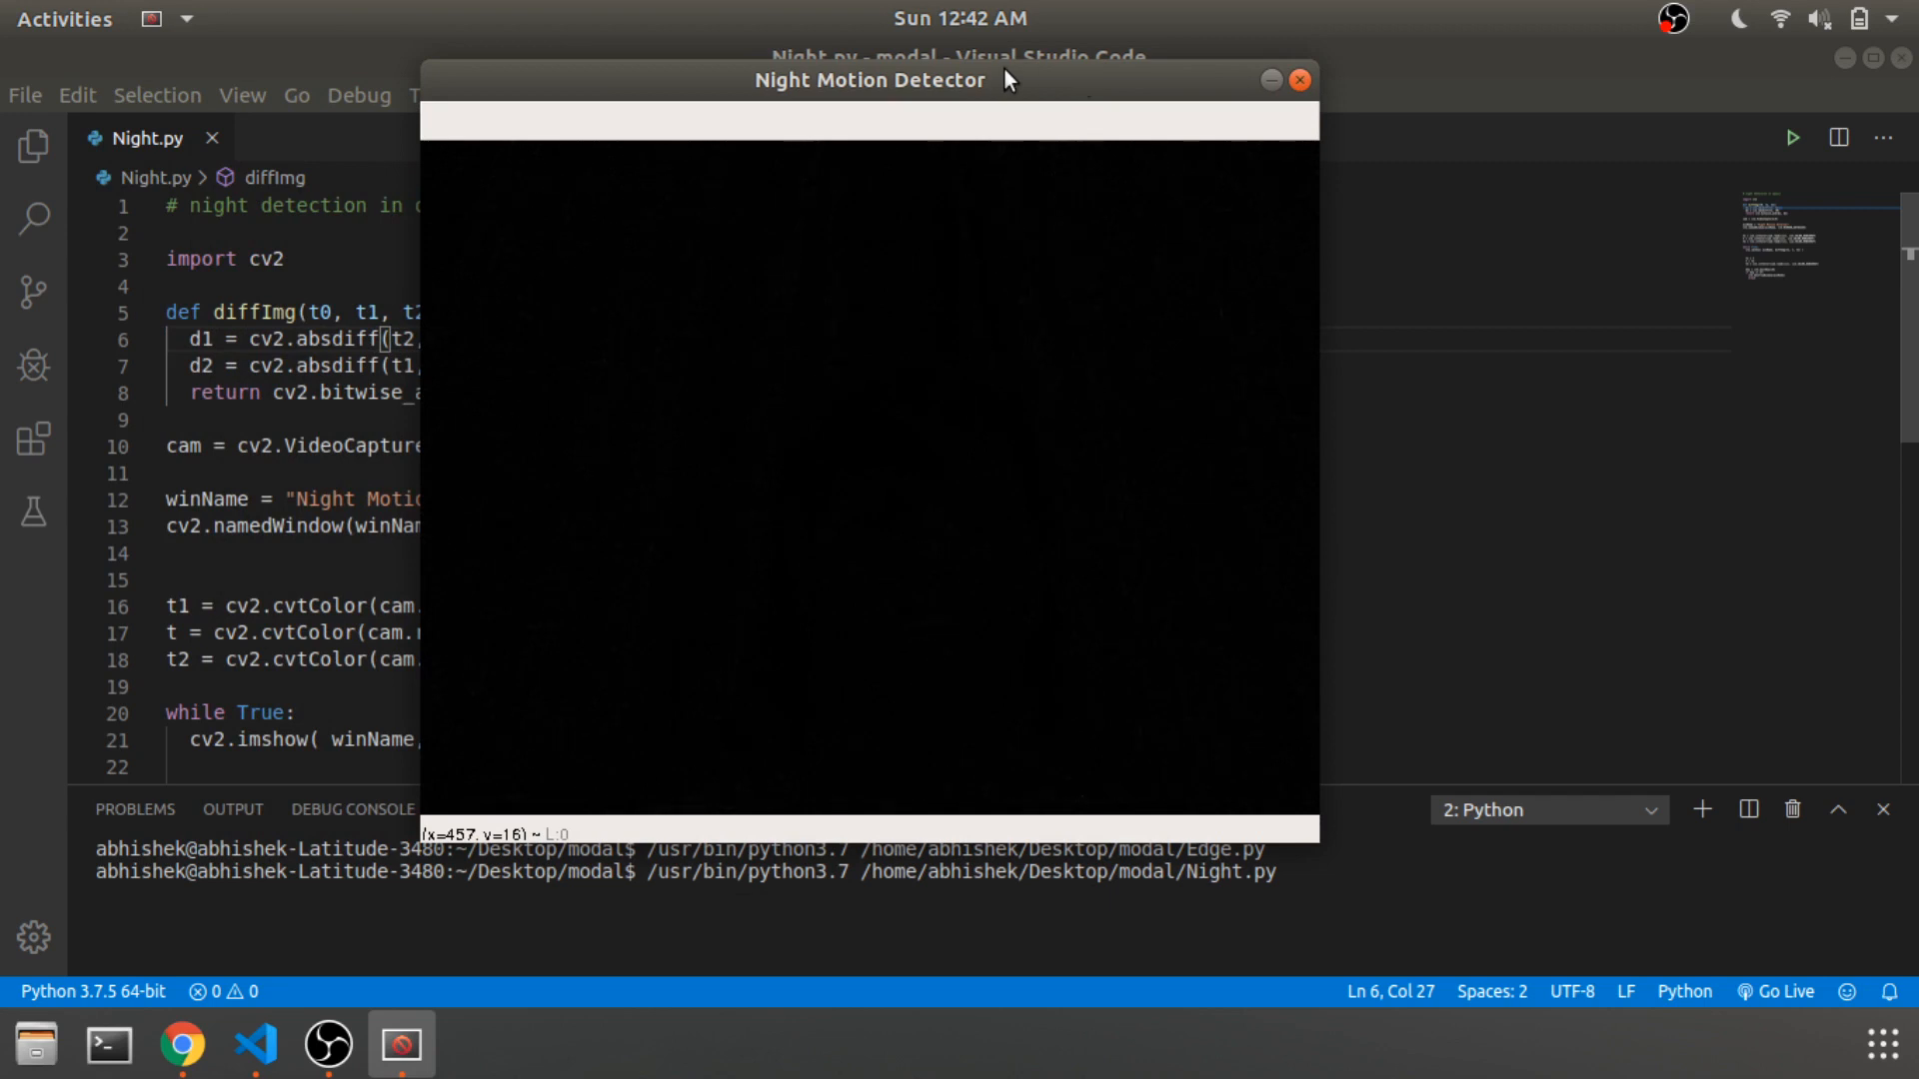
pyautogui.moveTo(1064, 92)
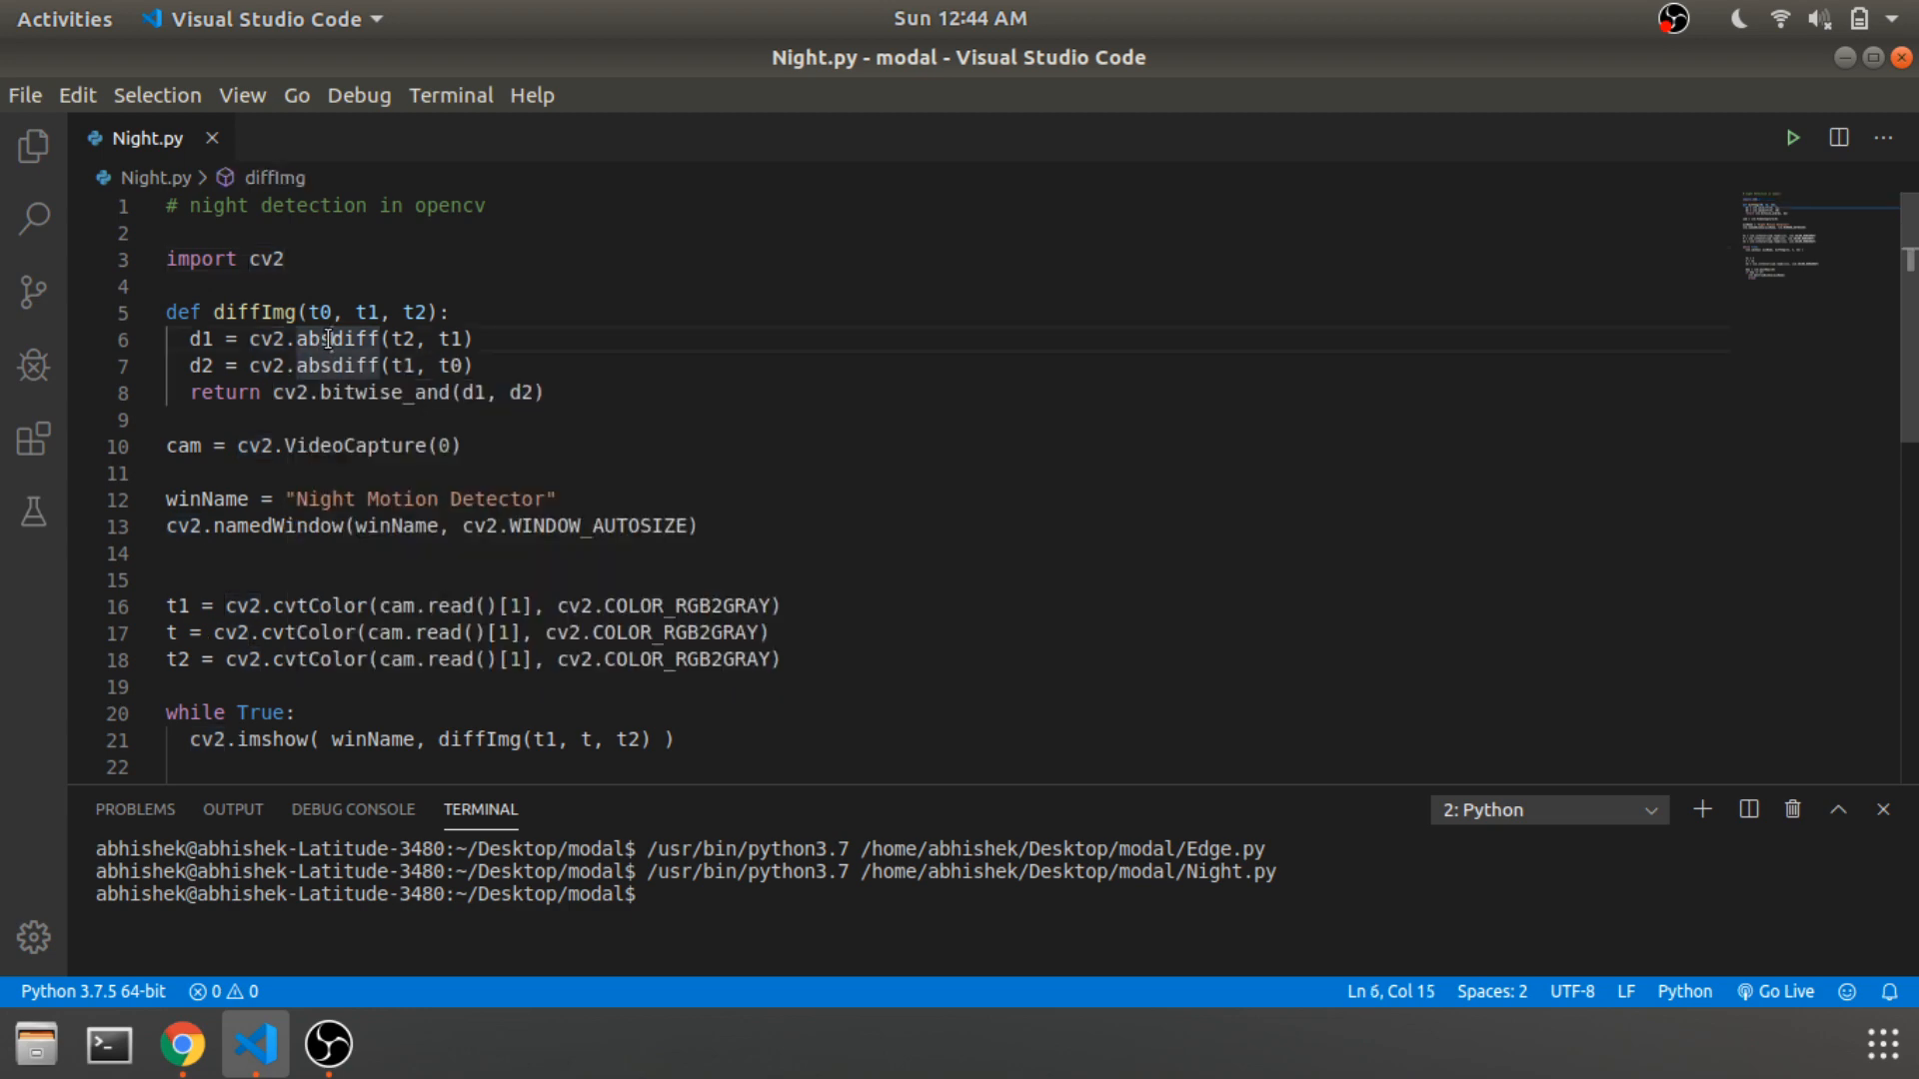
pyautogui.moveTo(336, 340)
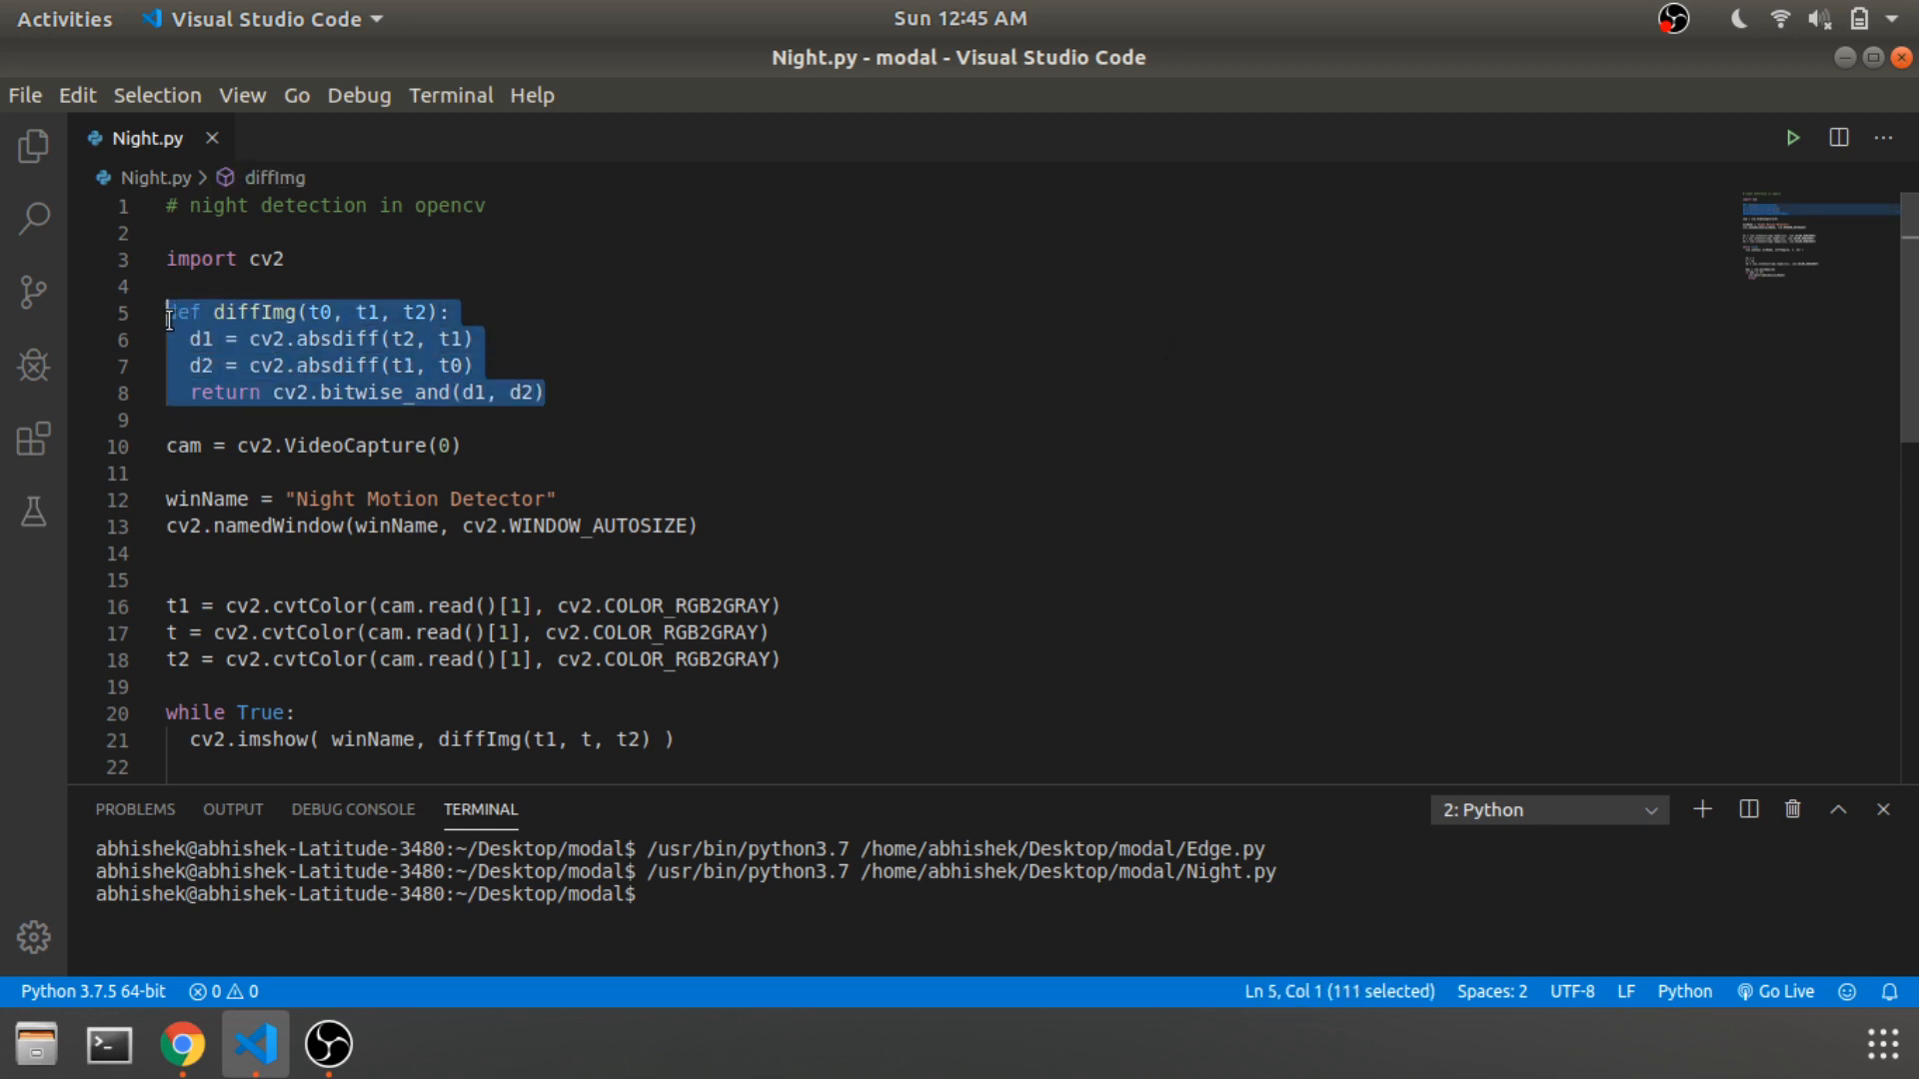
# Step: Scroll down through Night.py to review the diffImg function after the run ends
pyautogui.scroll(-3)
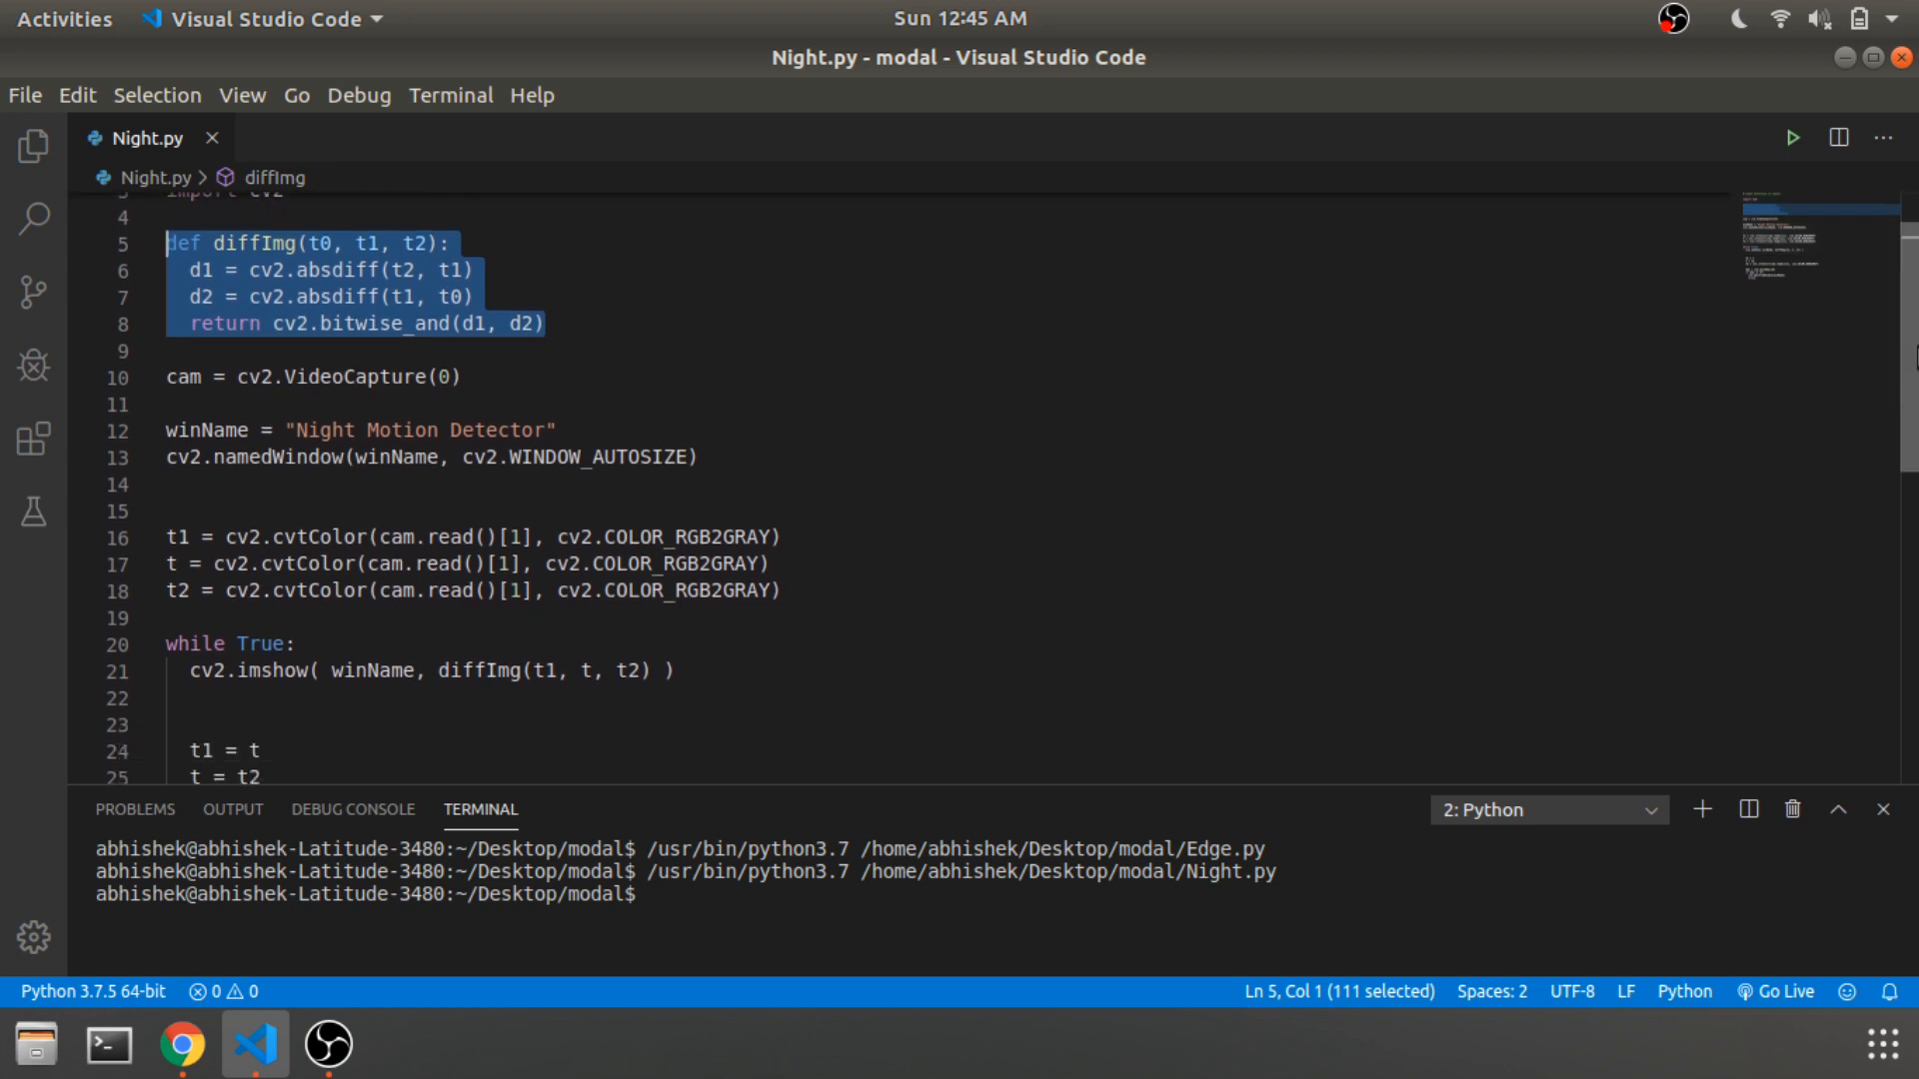
pyautogui.scroll(-3)
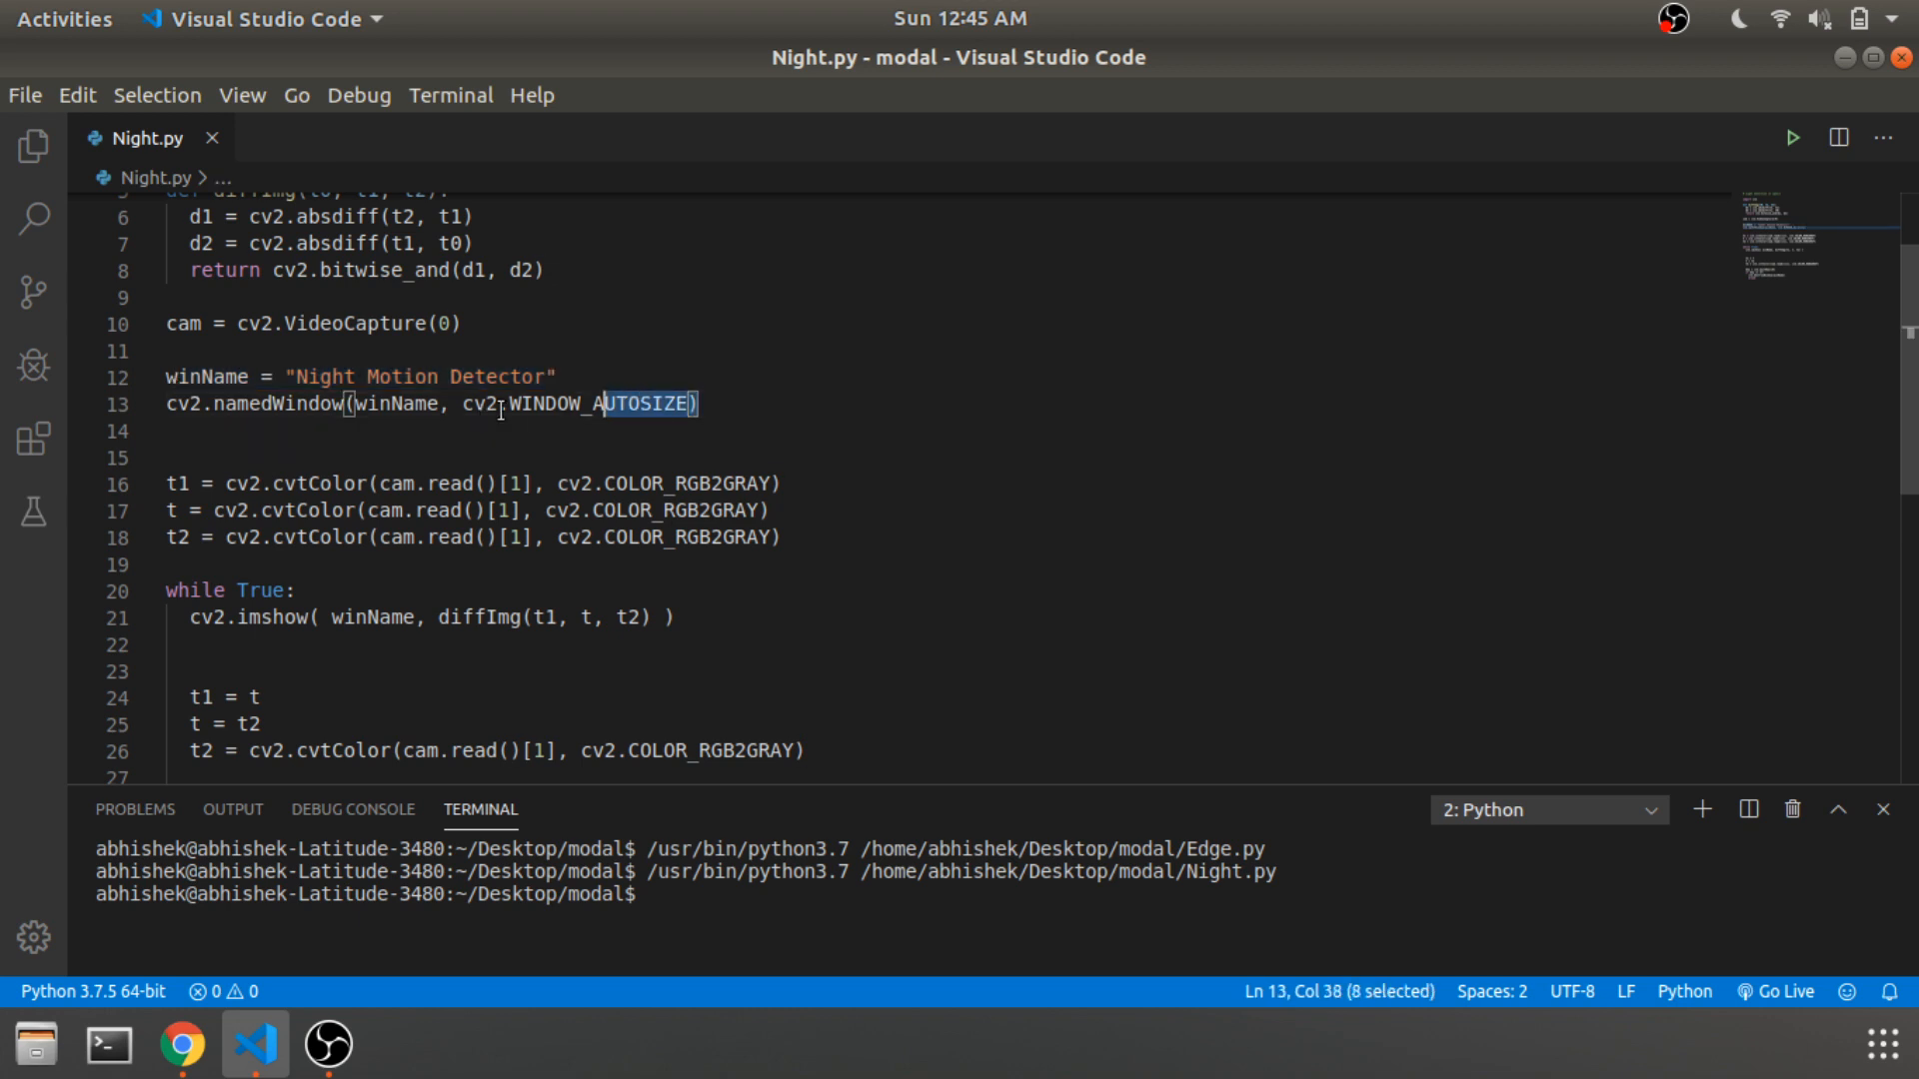
pyautogui.tripleClick(427, 404)
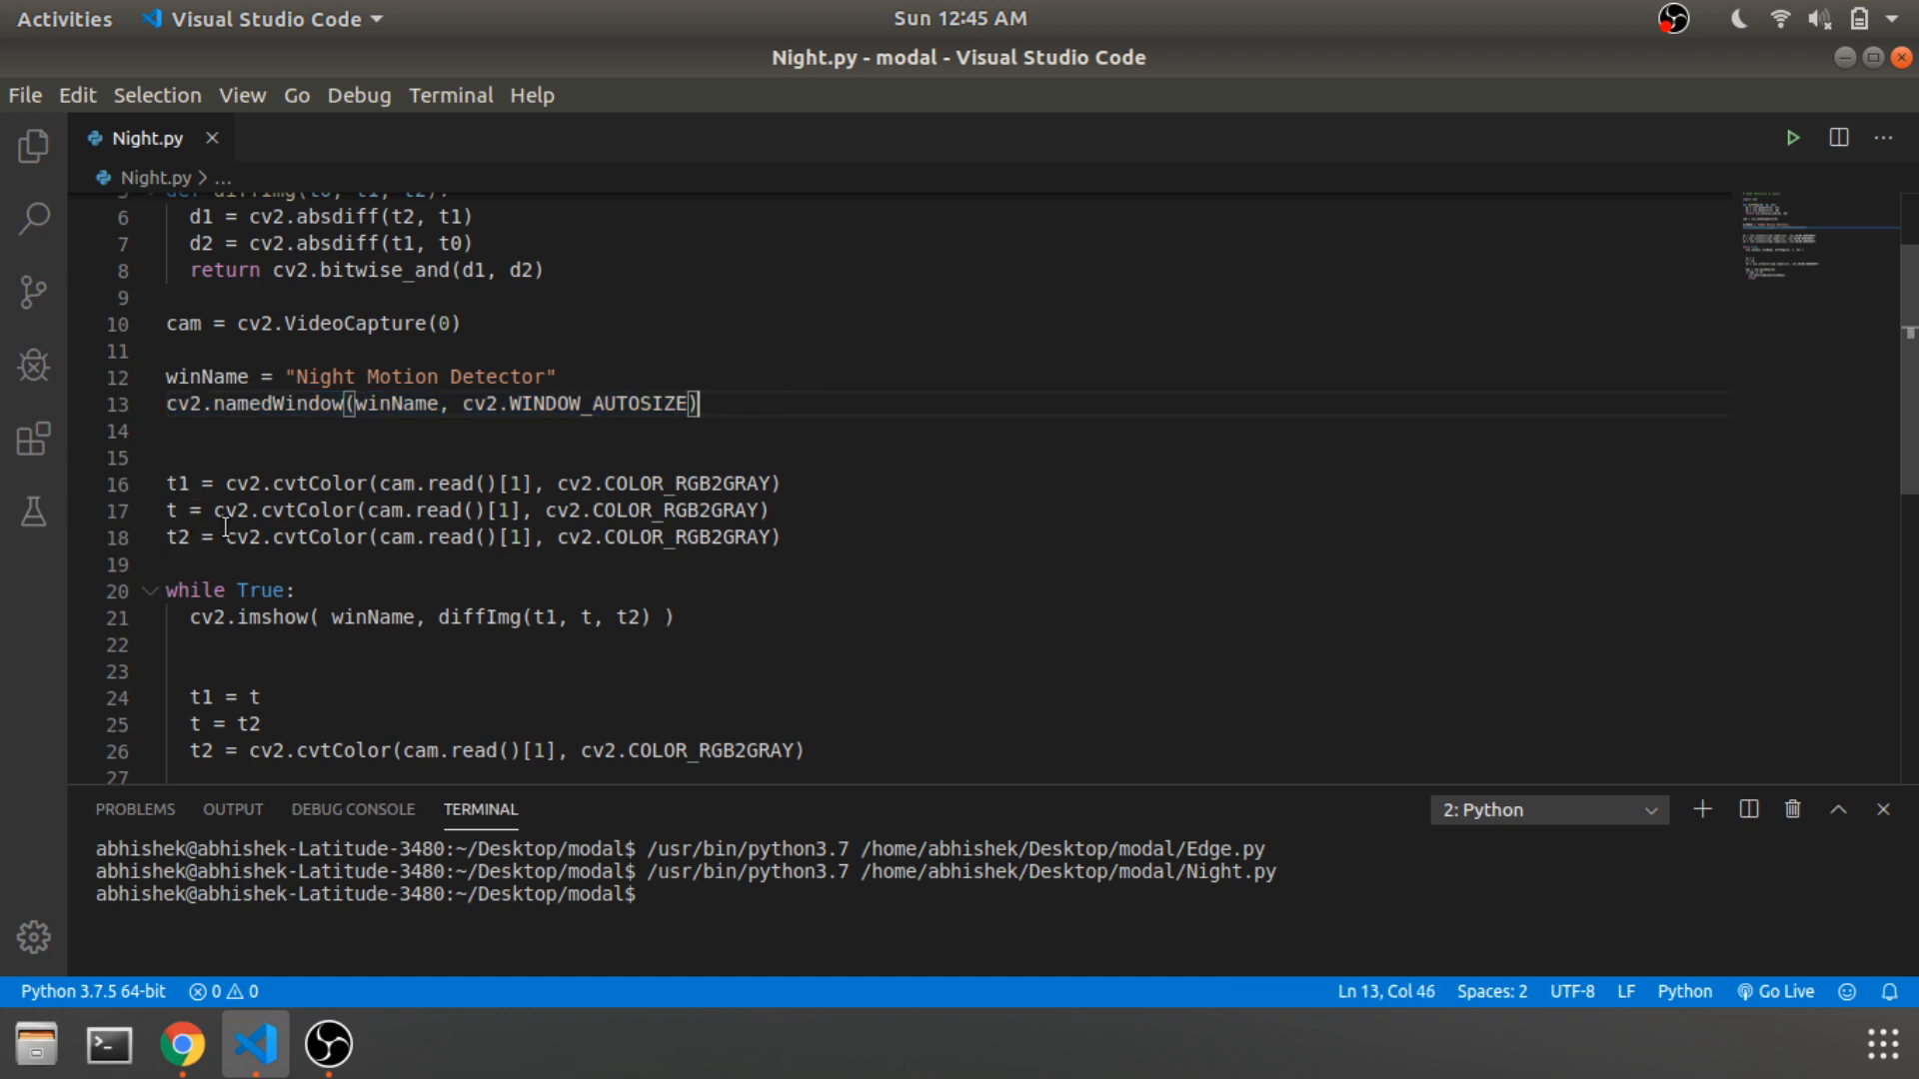
pyautogui.moveTo(571, 476)
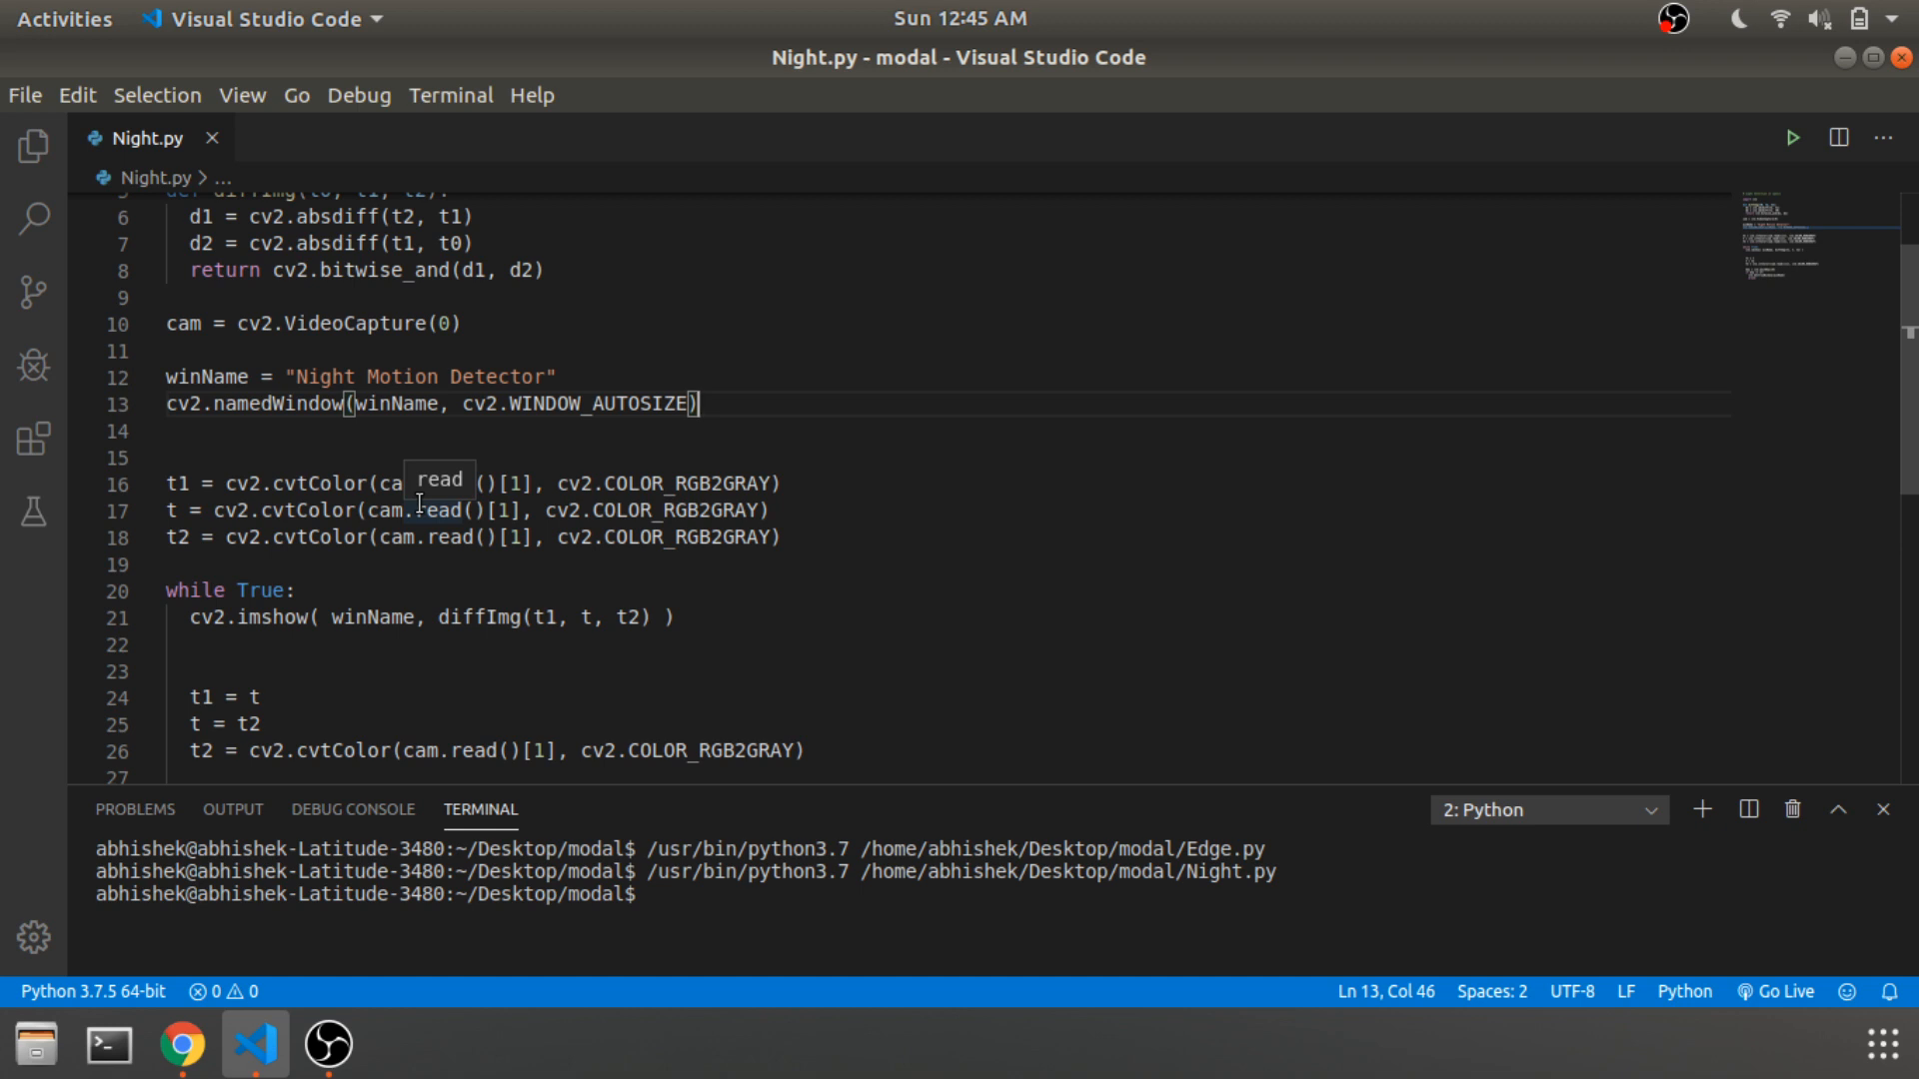
pyautogui.moveTo(728, 572)
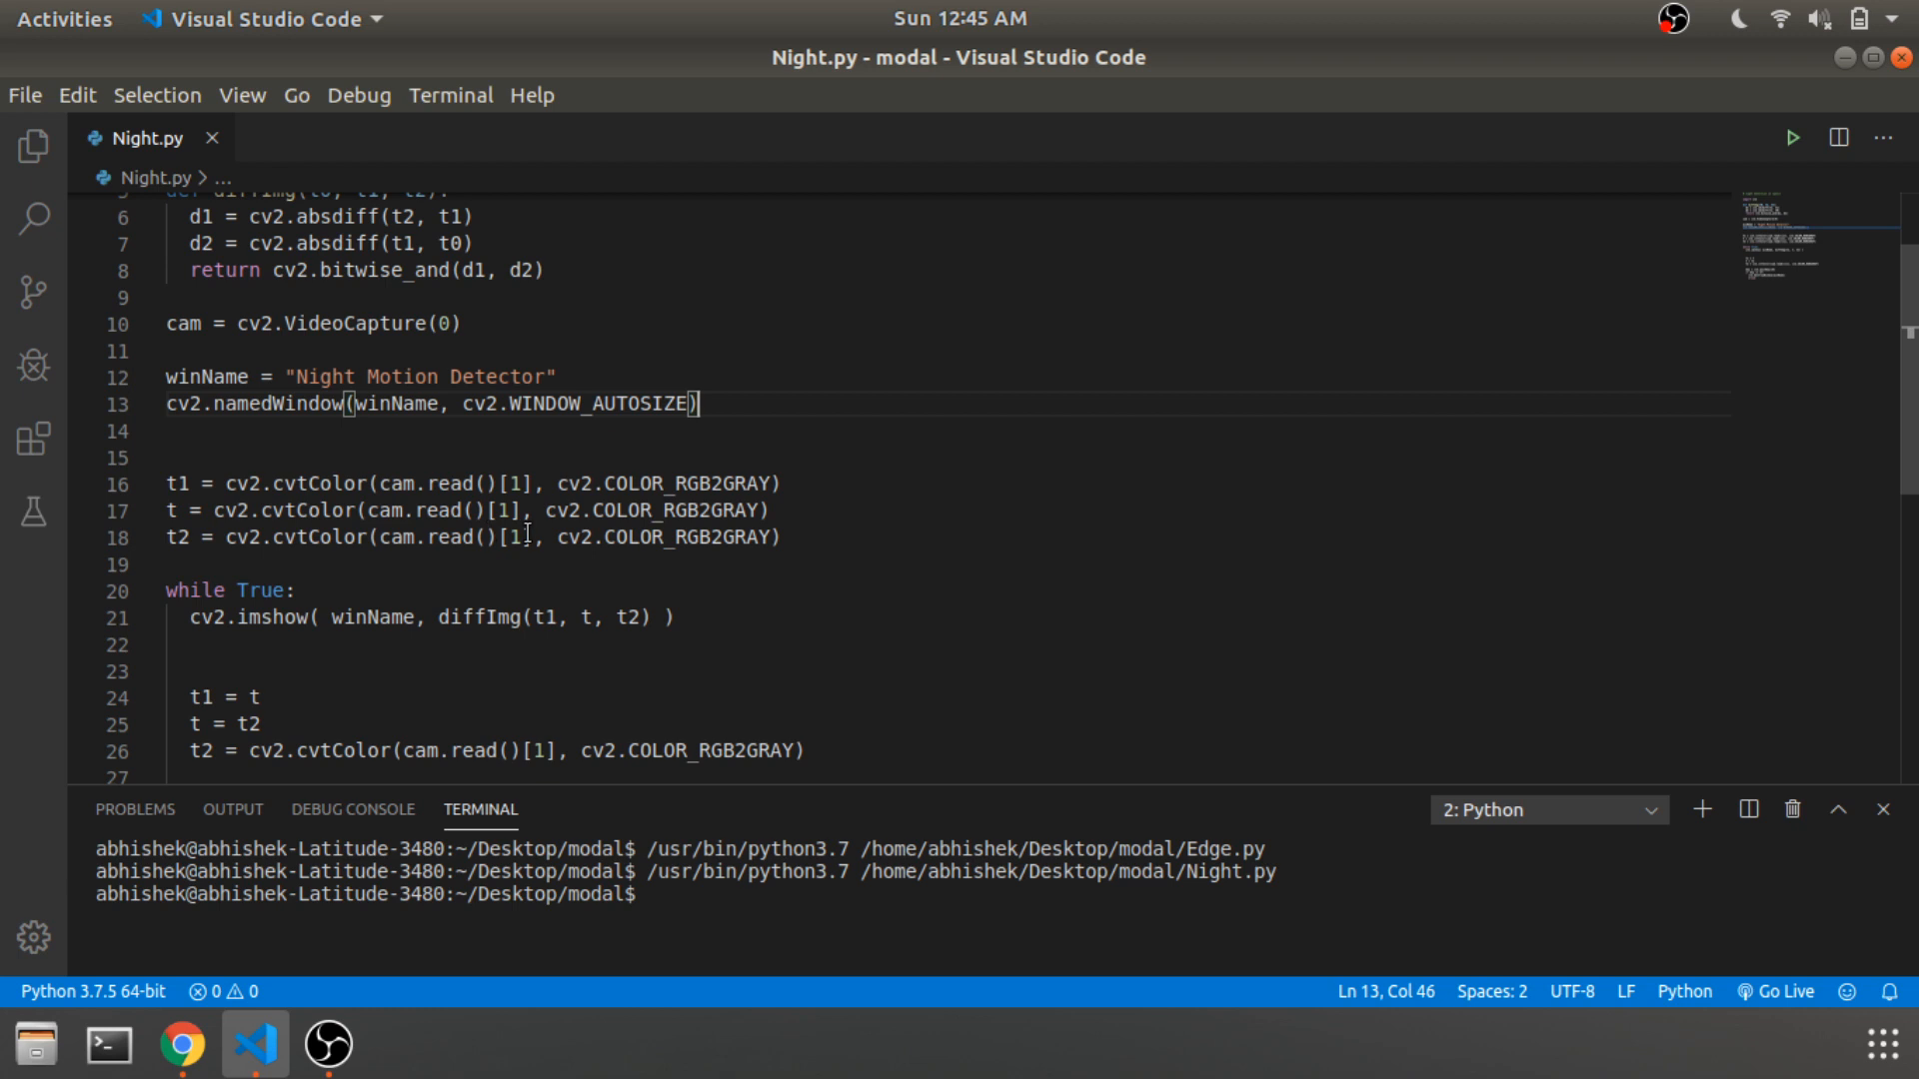
pyautogui.doubleClick(454, 538)
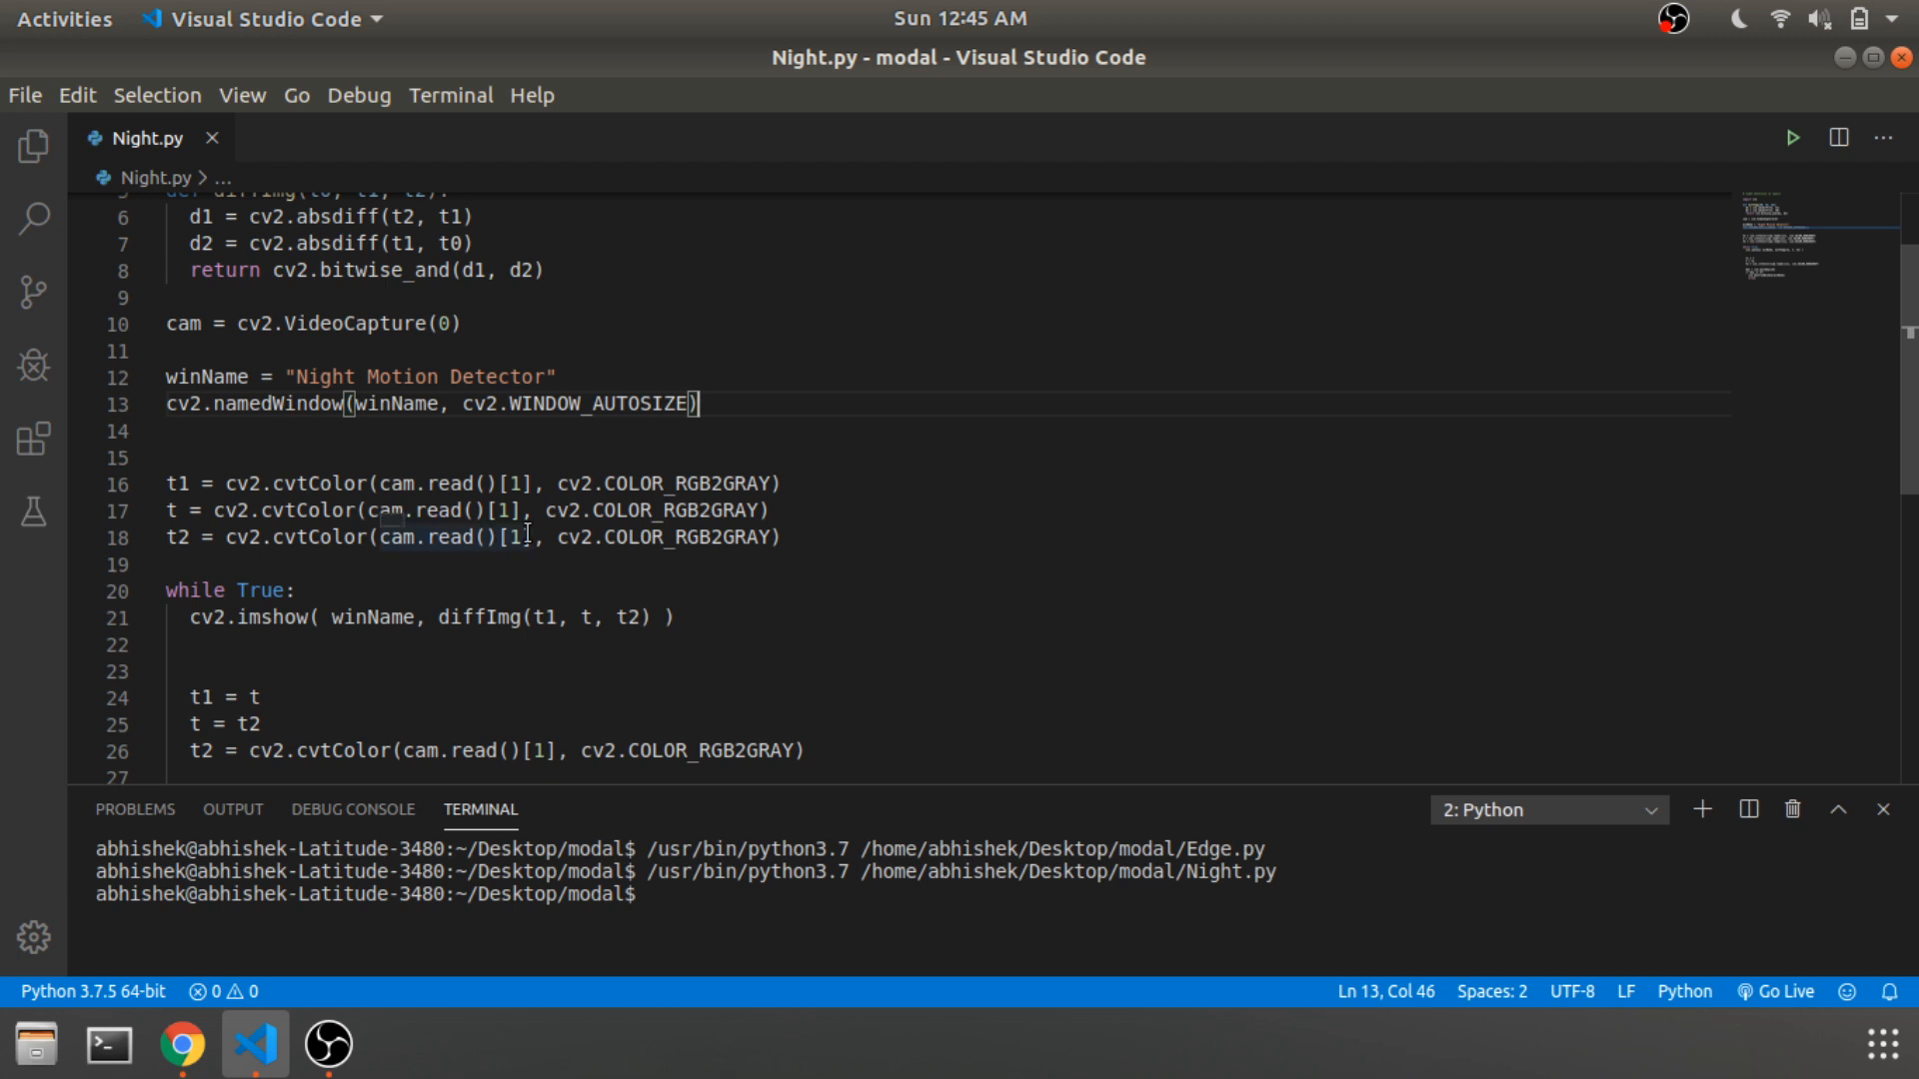
pyautogui.scroll(-3)
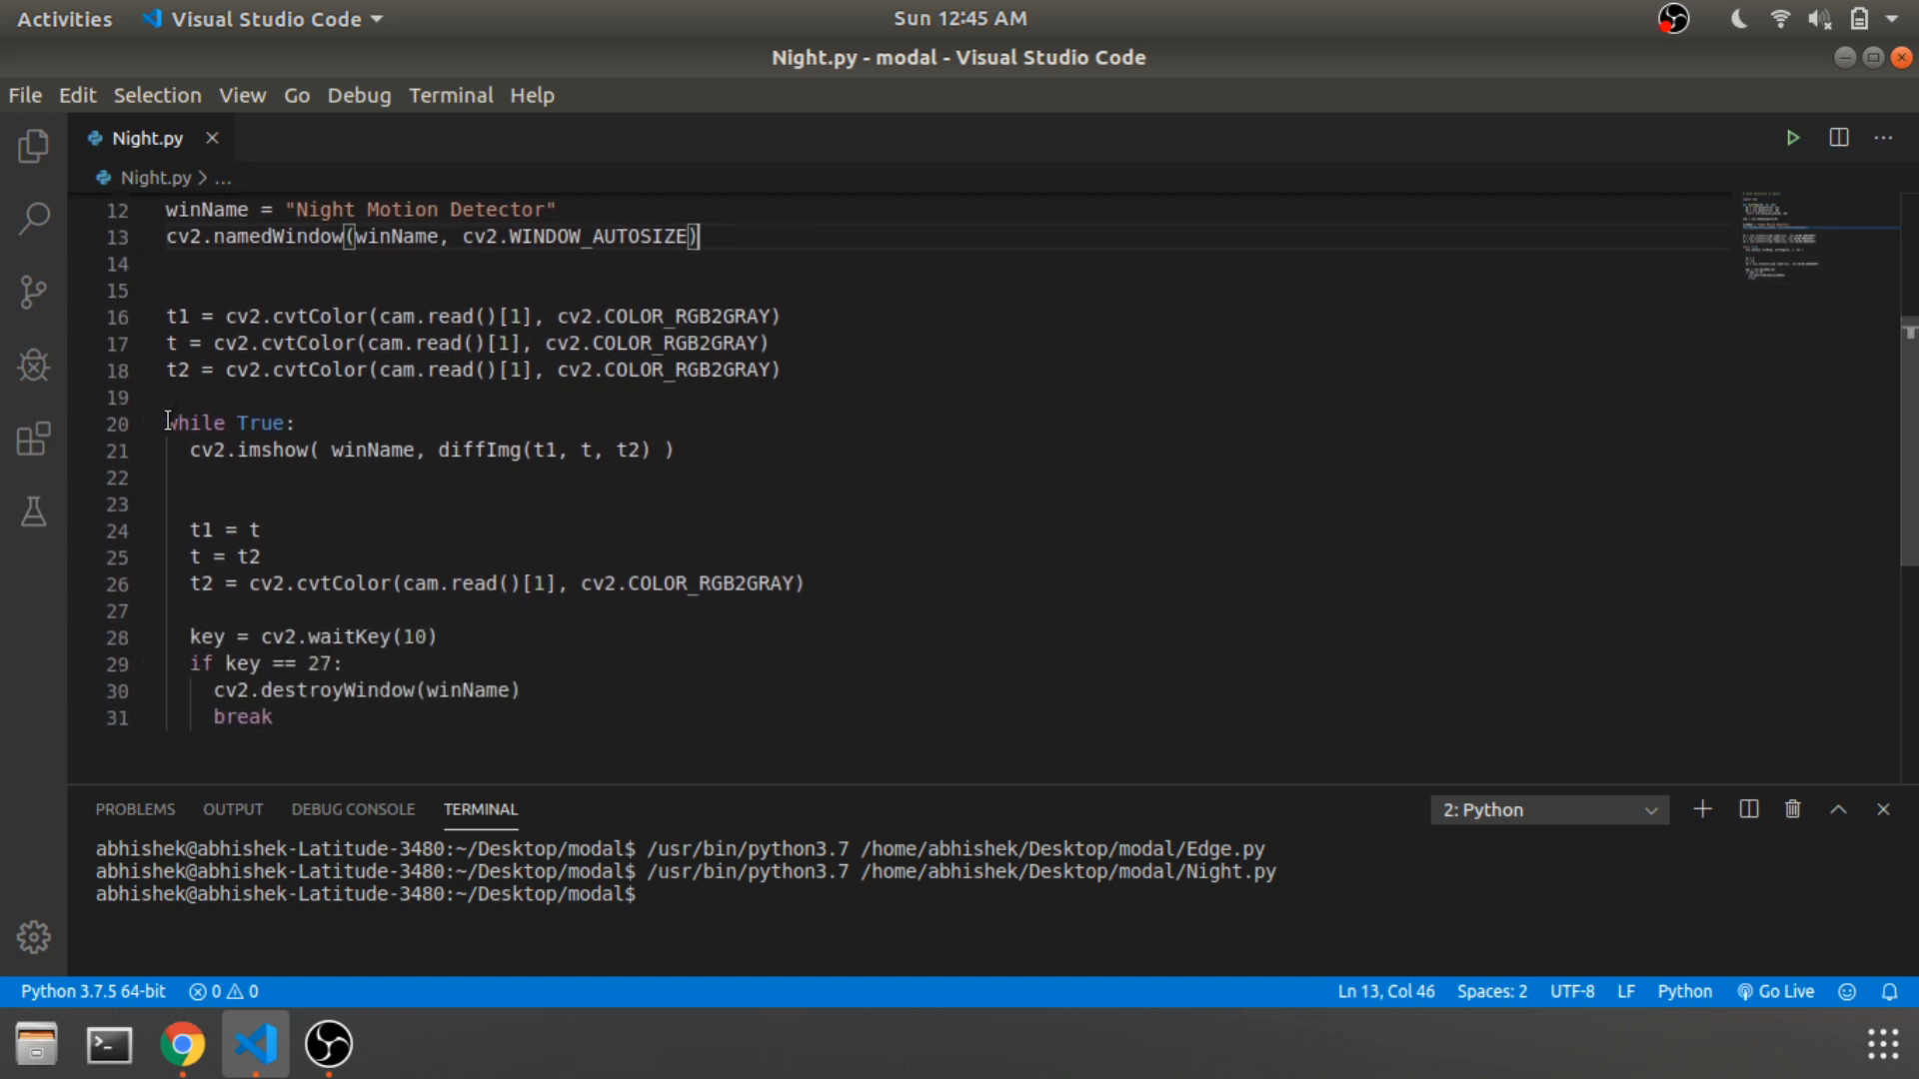
pyautogui.moveTo(168, 424); pyautogui.dragTo(674, 450)
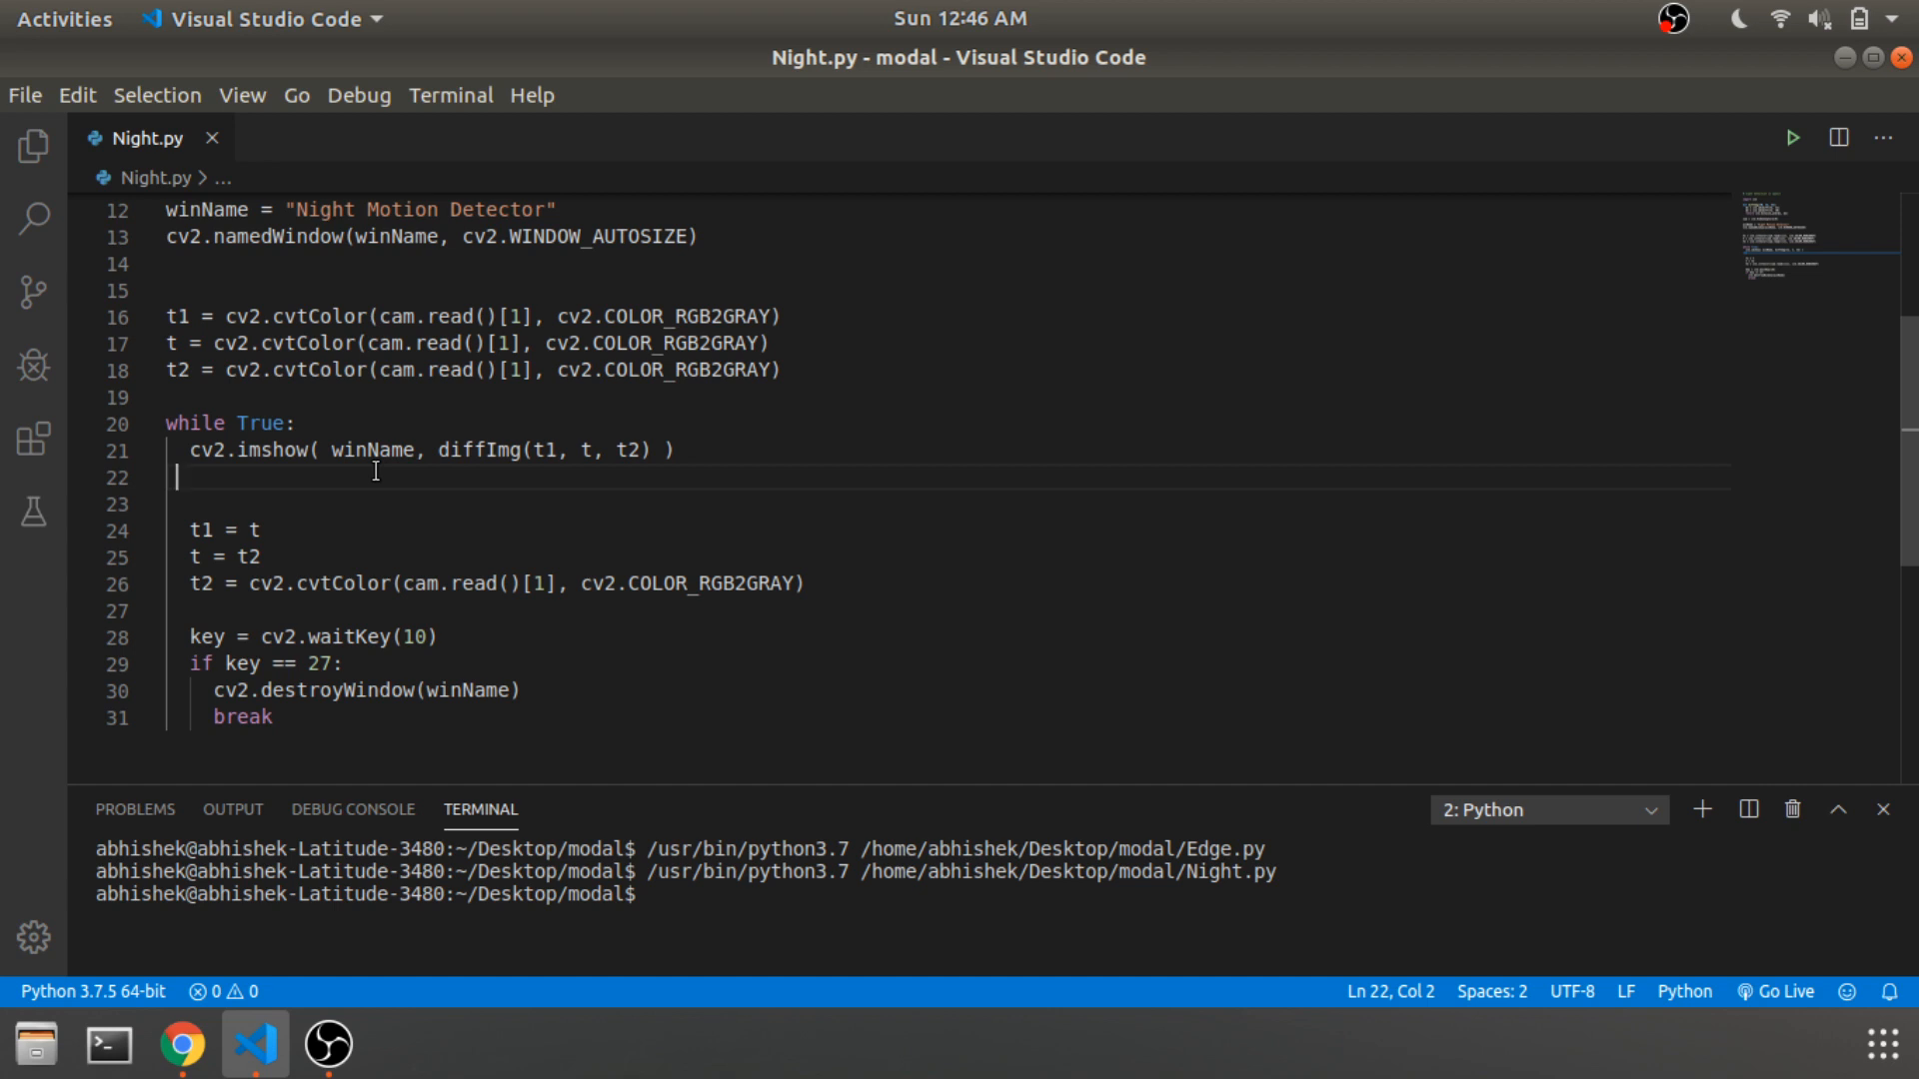
pyautogui.moveTo(679, 468)
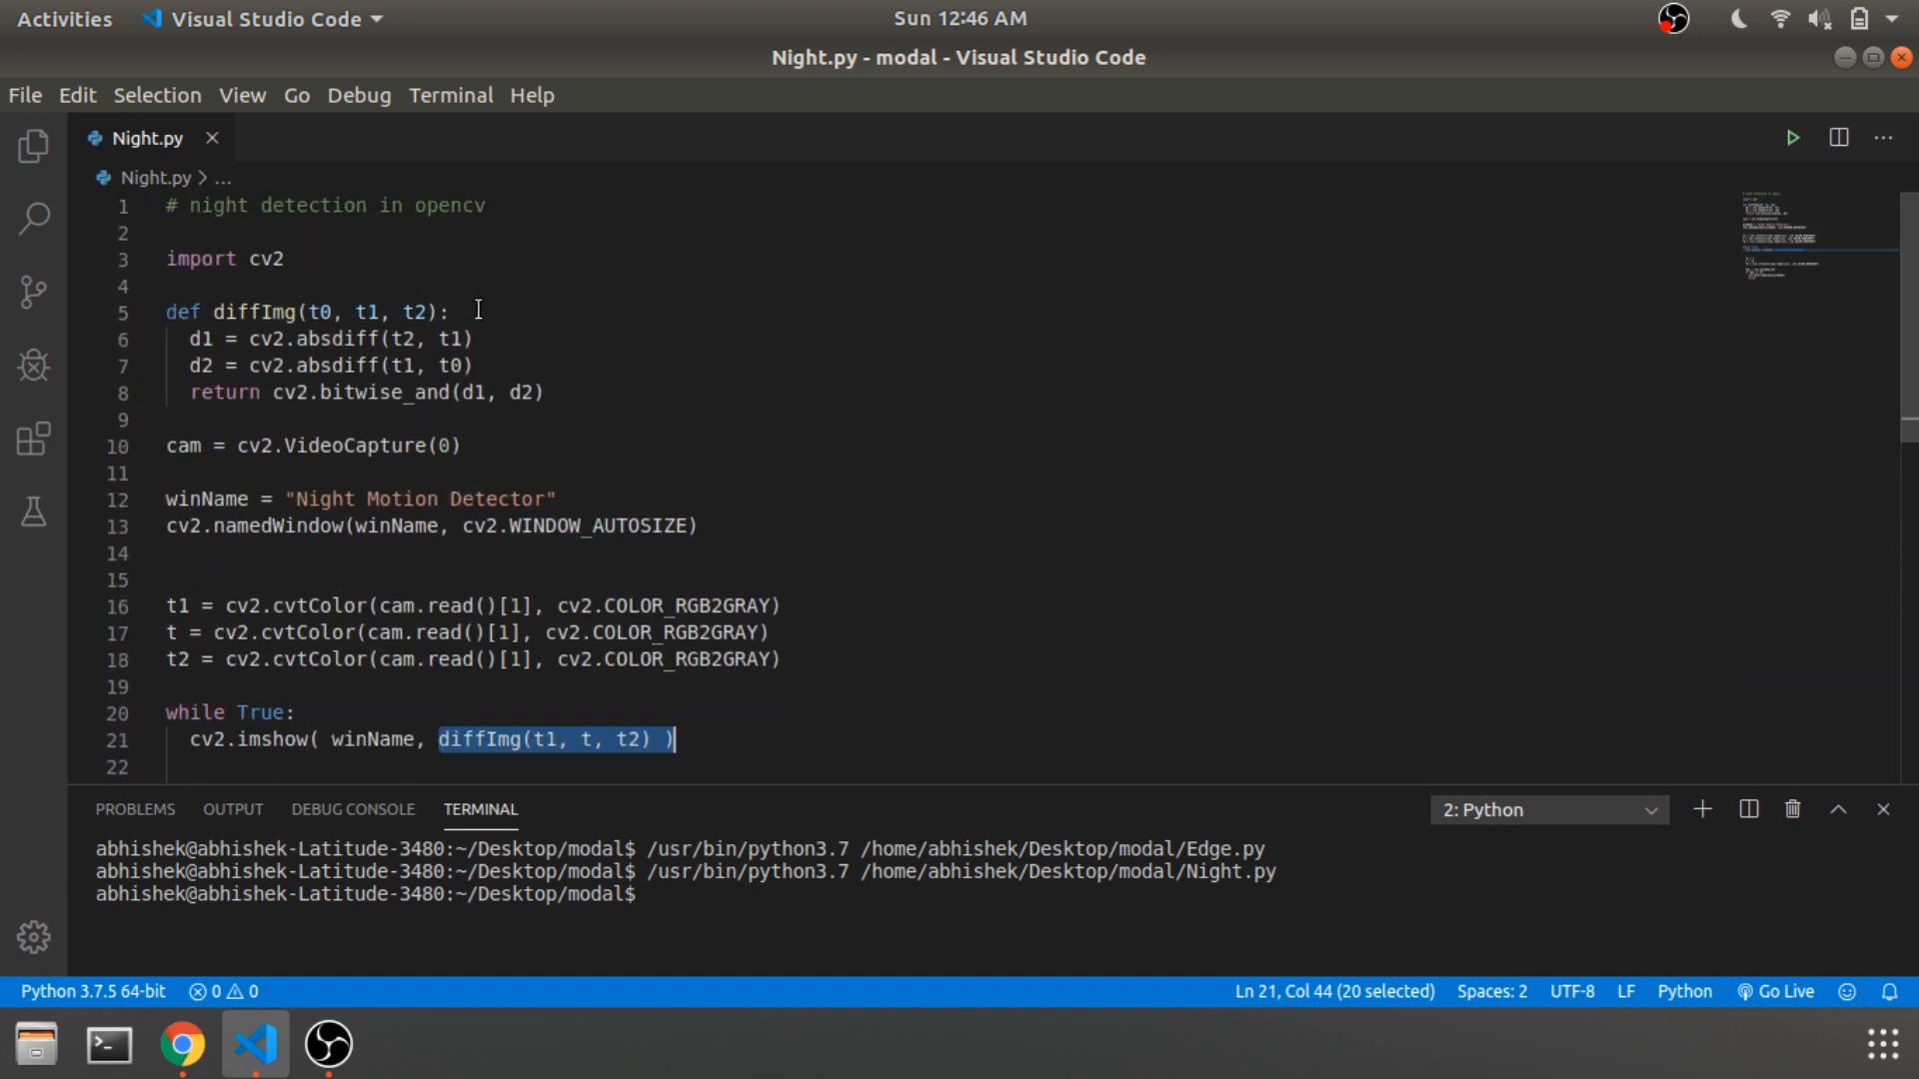
pyautogui.moveTo(363, 311)
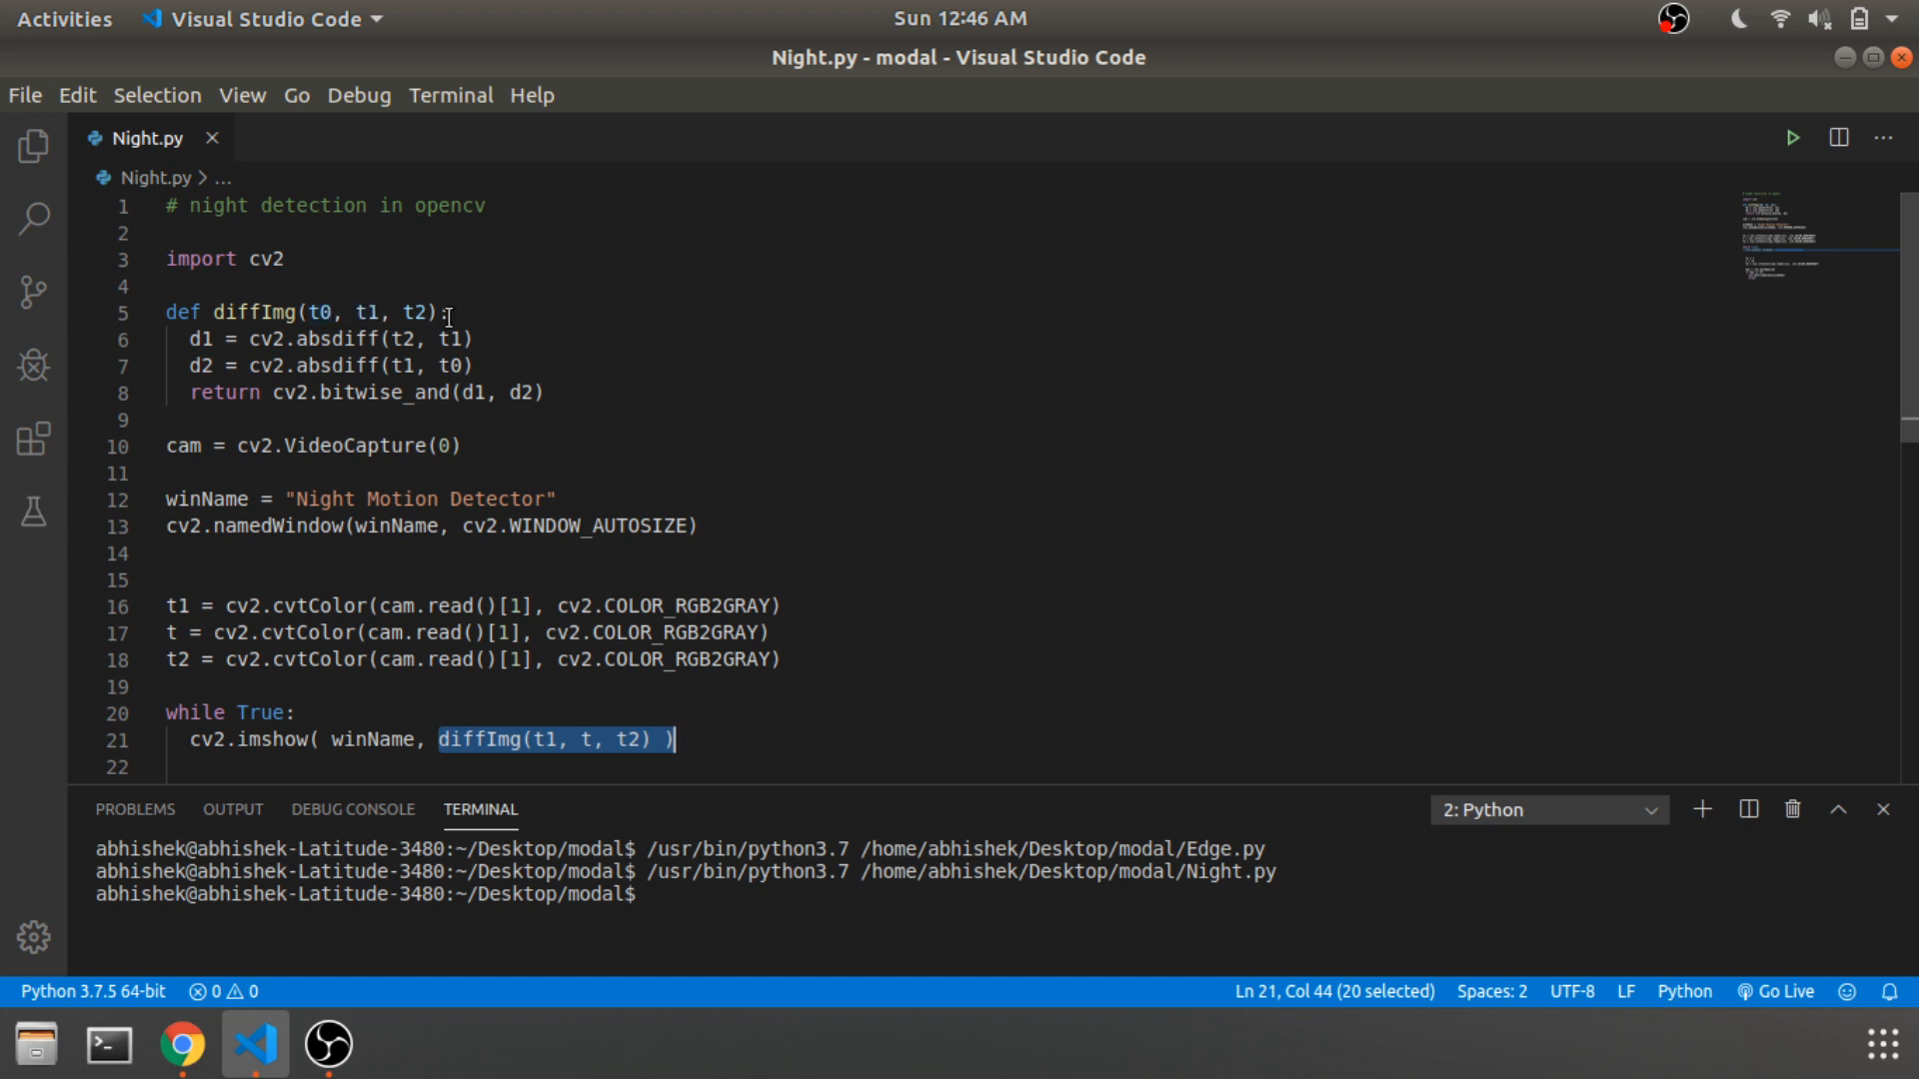
pyautogui.moveTo(702, 310)
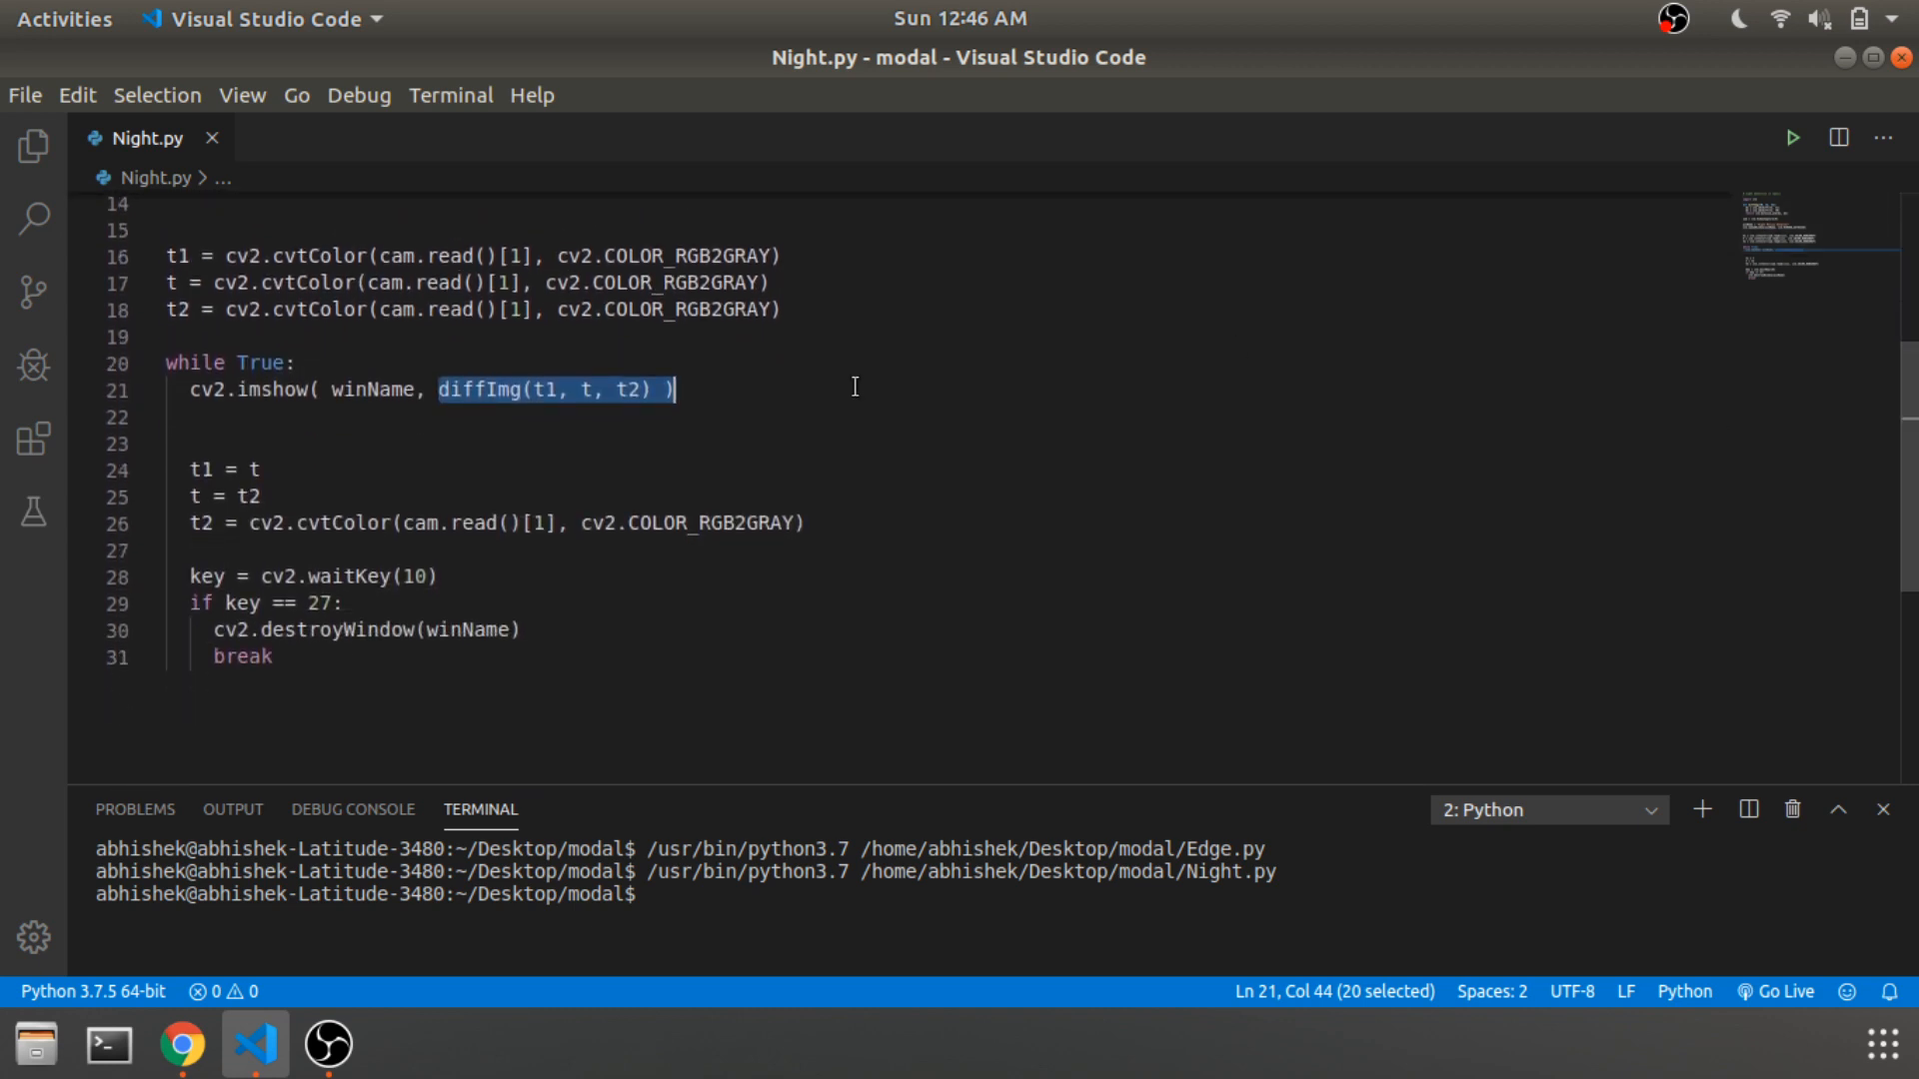
pyautogui.moveTo(220, 498); pyautogui.dragTo(806, 521)
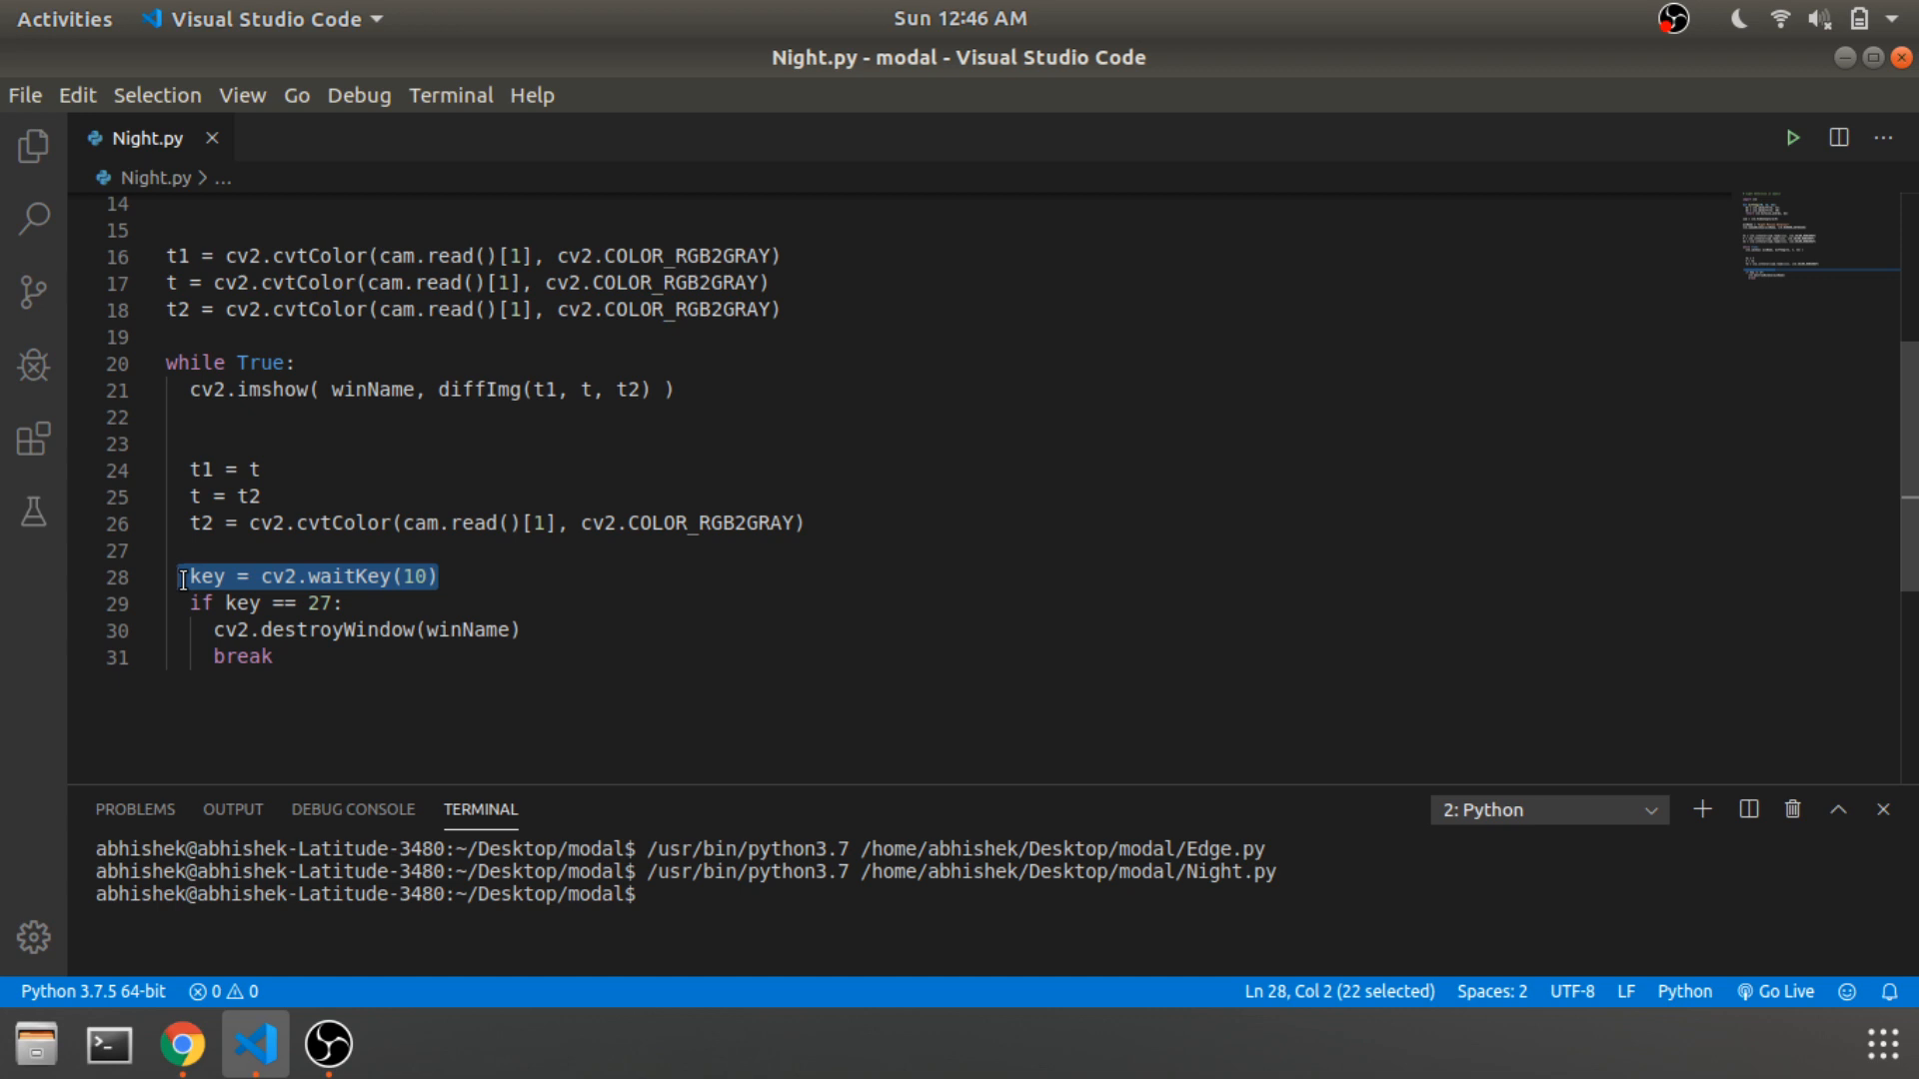
pyautogui.moveTo(450, 572)
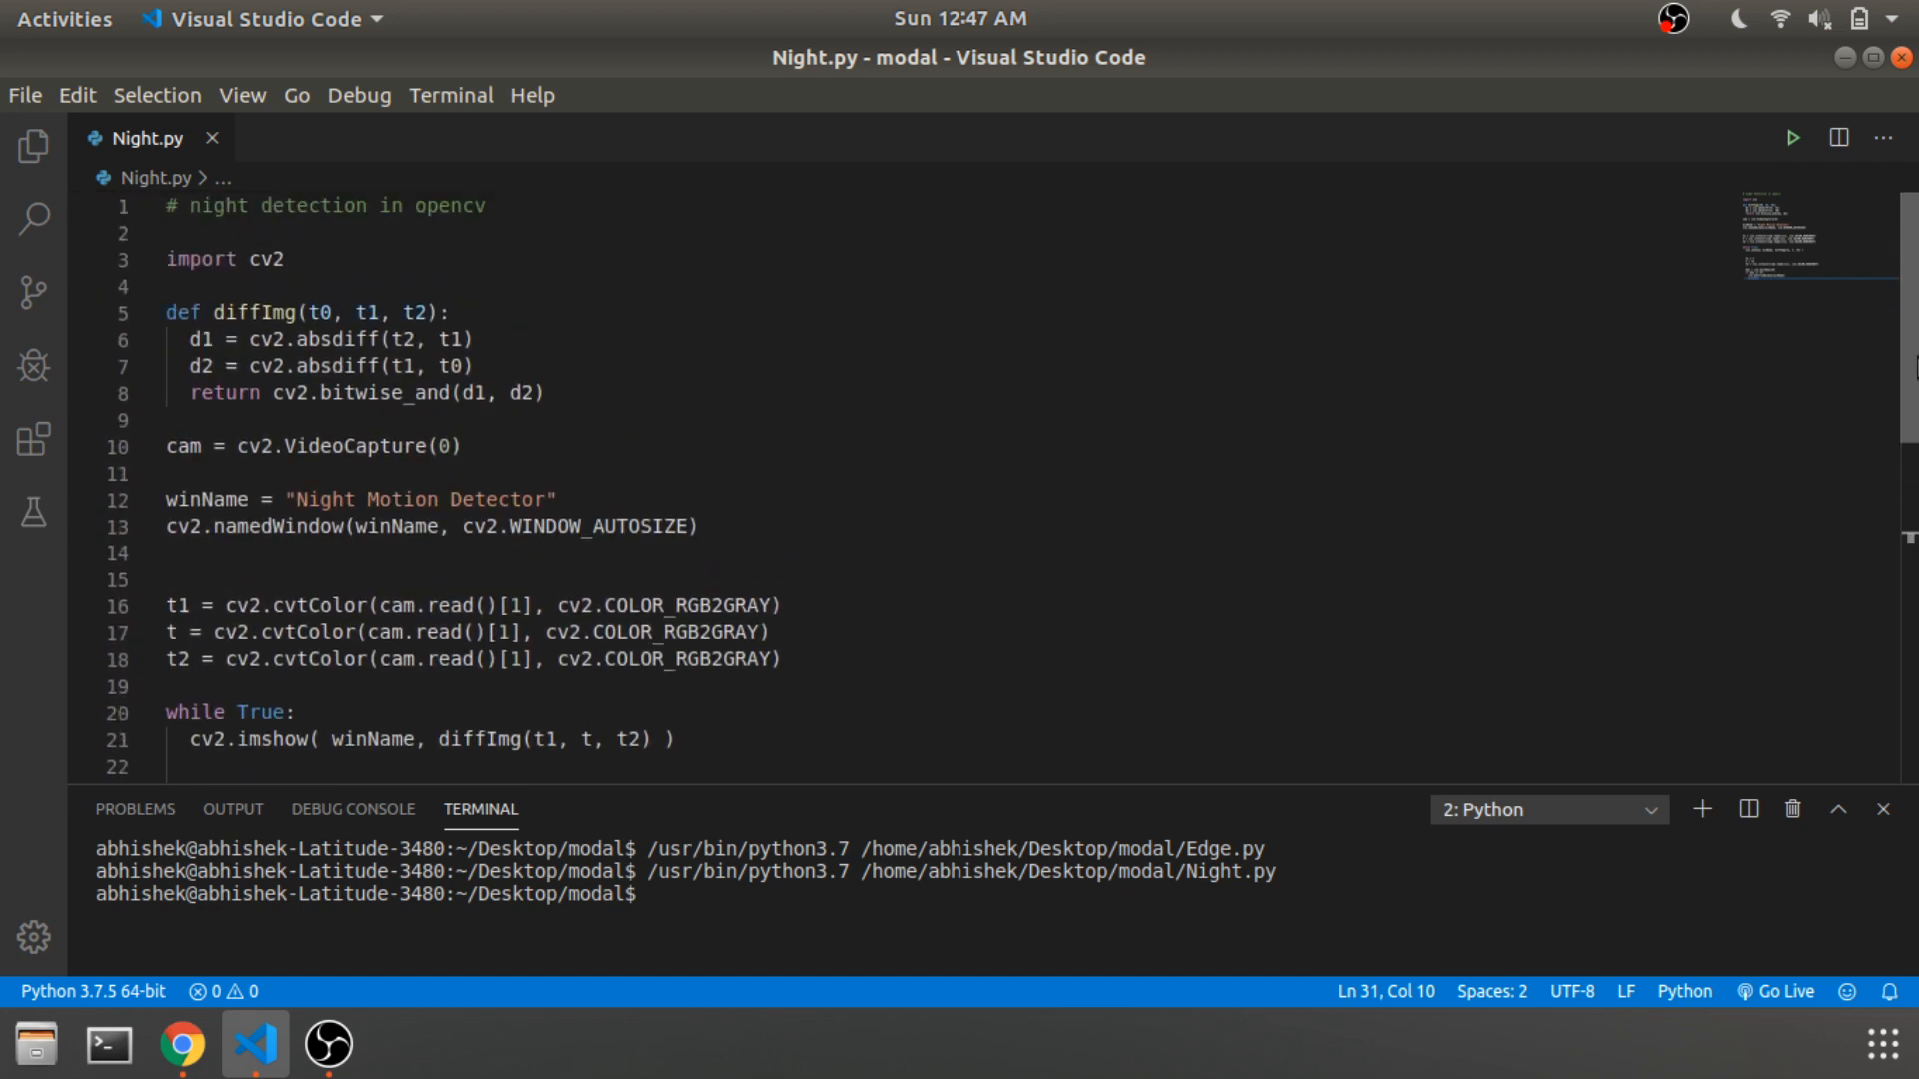
pyautogui.scroll(-3)
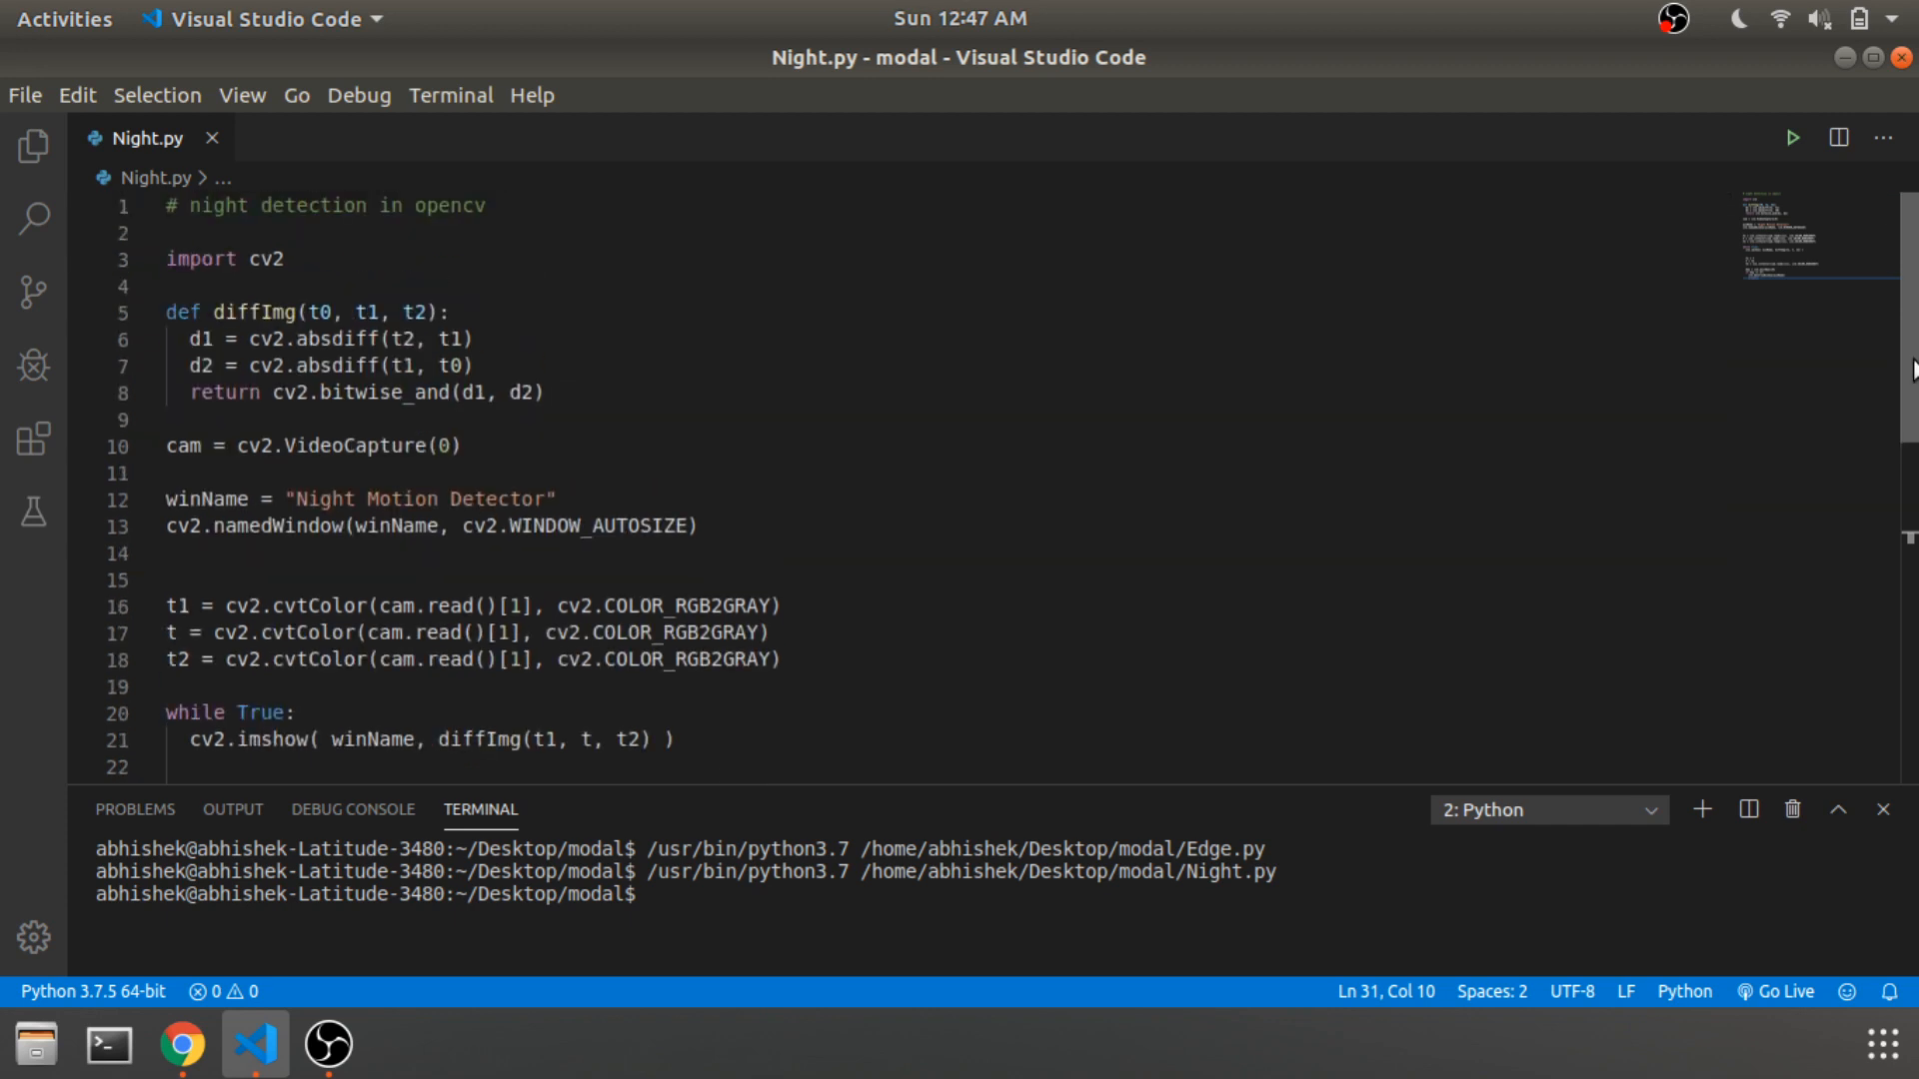
pyautogui.scroll(-3)
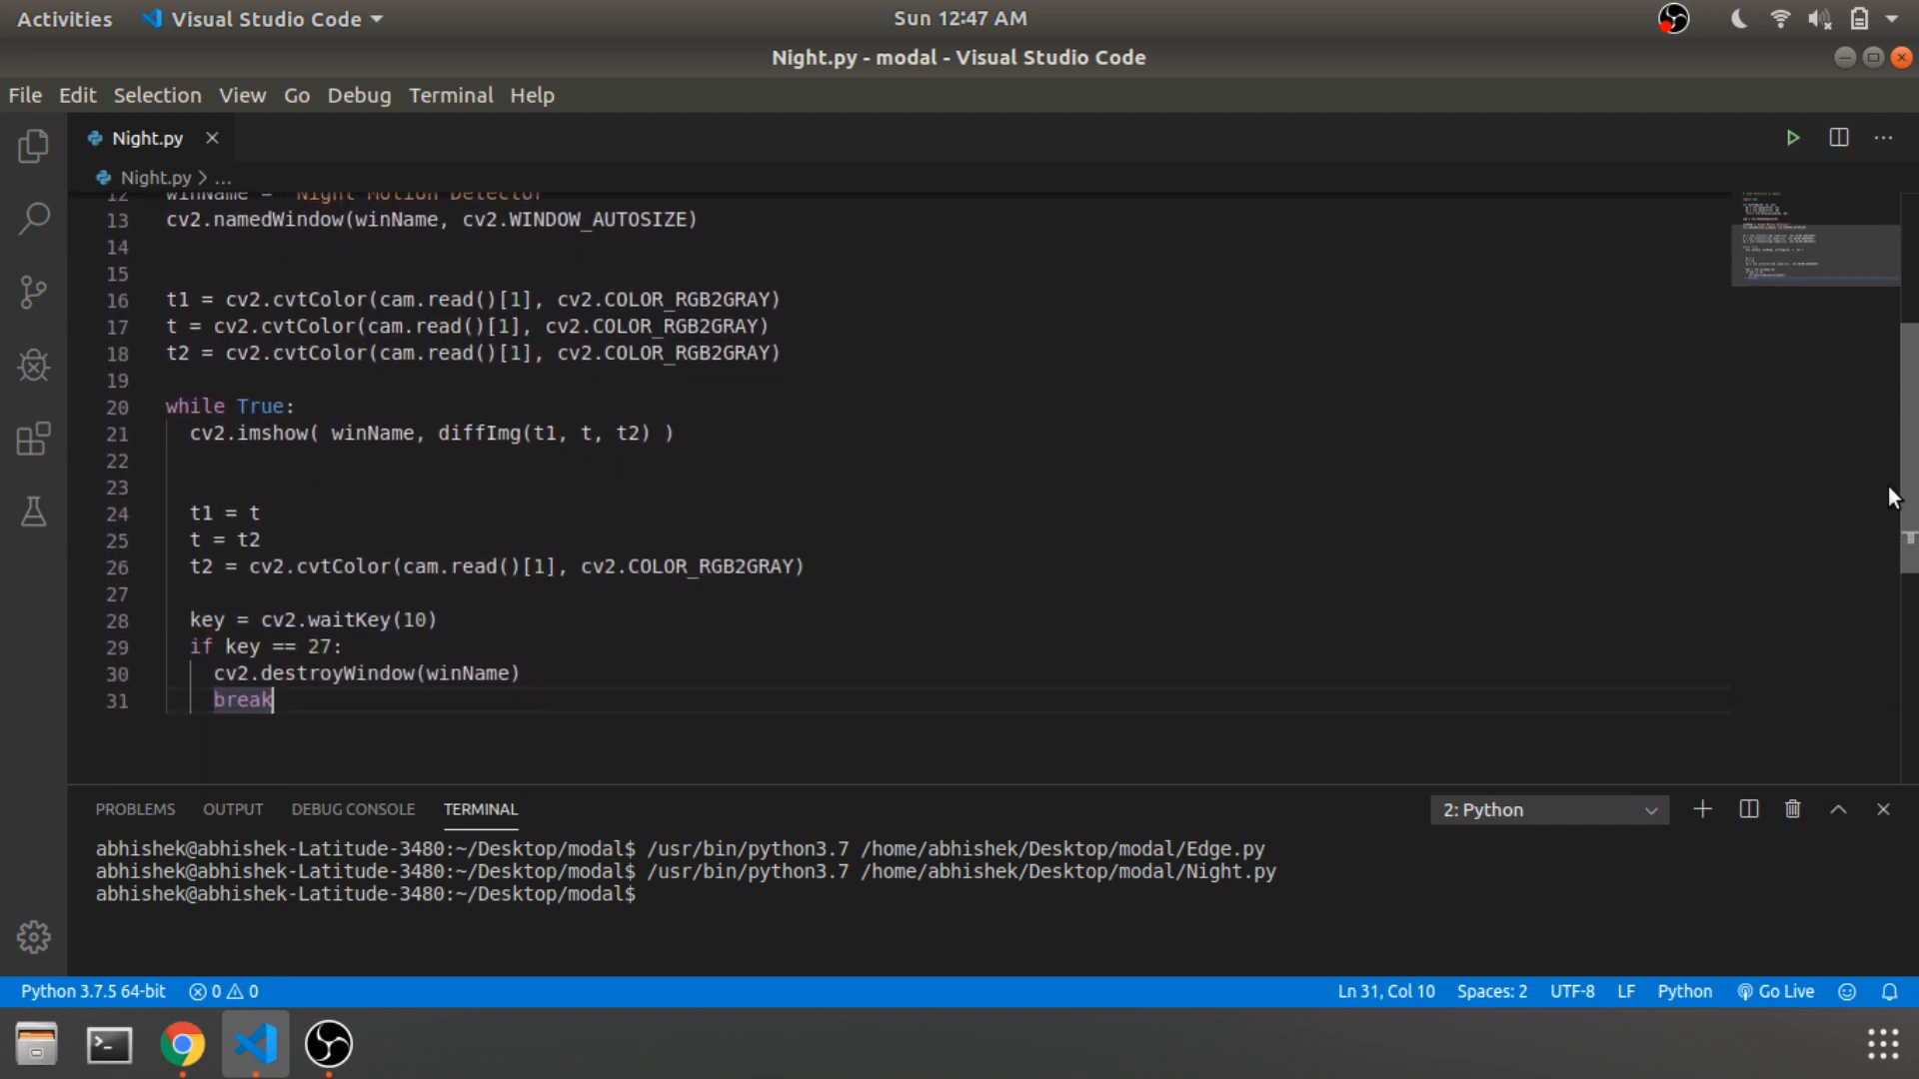